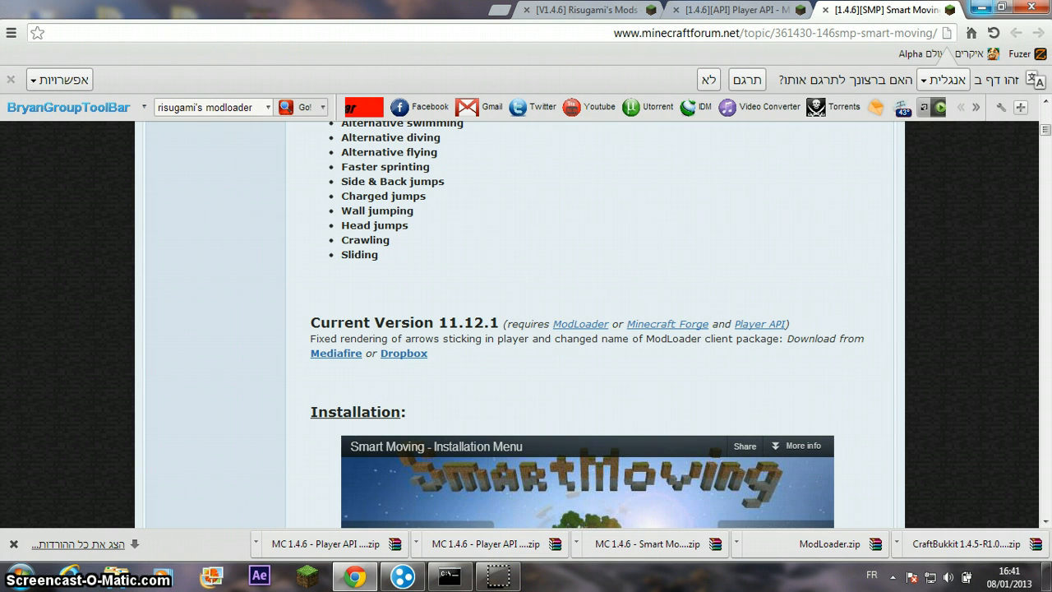
{"action": "mouse_move", "coordinate": [1009, 6]}
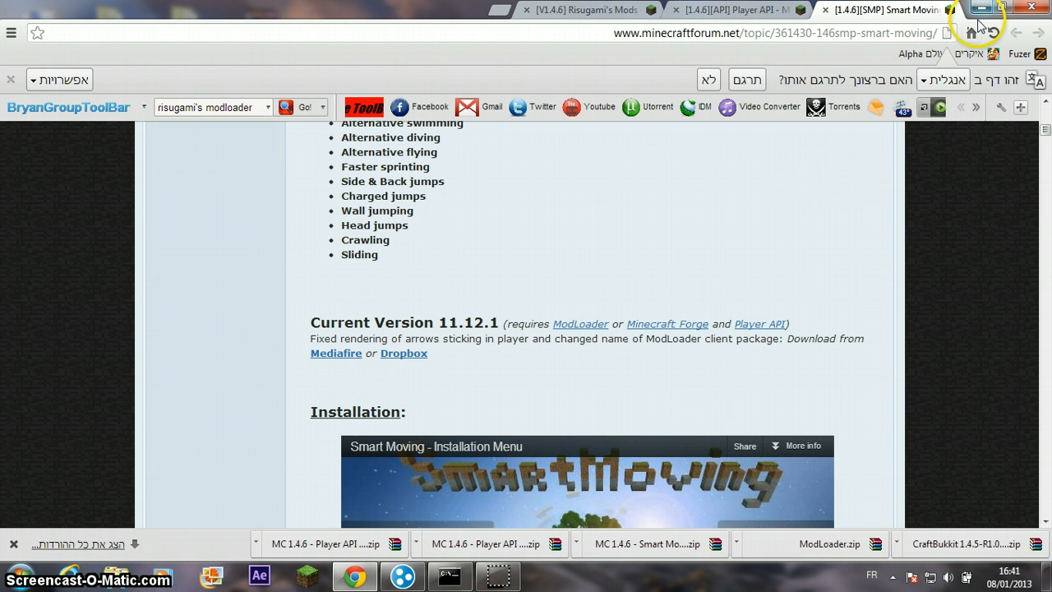
{"action": "mouse_move", "coordinate": [915, 12]}
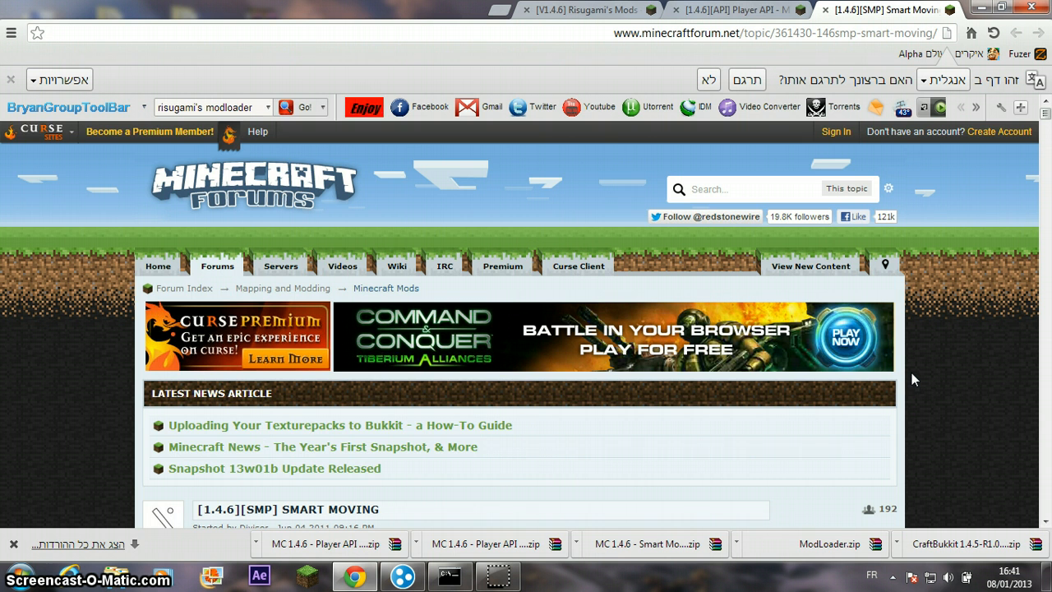
- Follow the Current Version Mediafire link for Smart Moving 11.12.1, then return to the forum topic
{"action": "scroll", "scroll_direction": "down", "scroll_amount": 3}
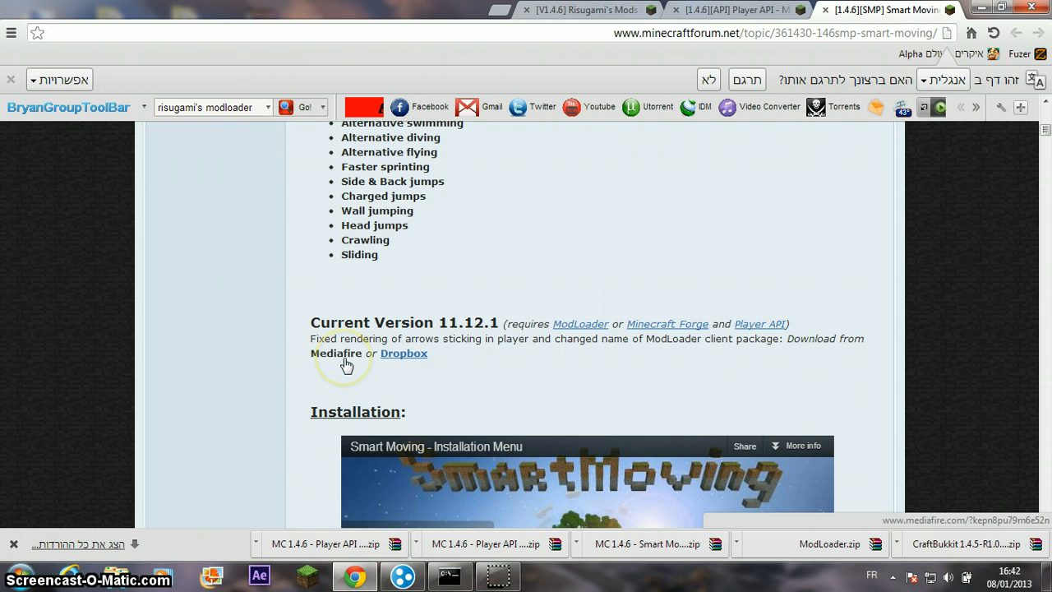
{"action": "mouse_move", "coordinate": [354, 362]}
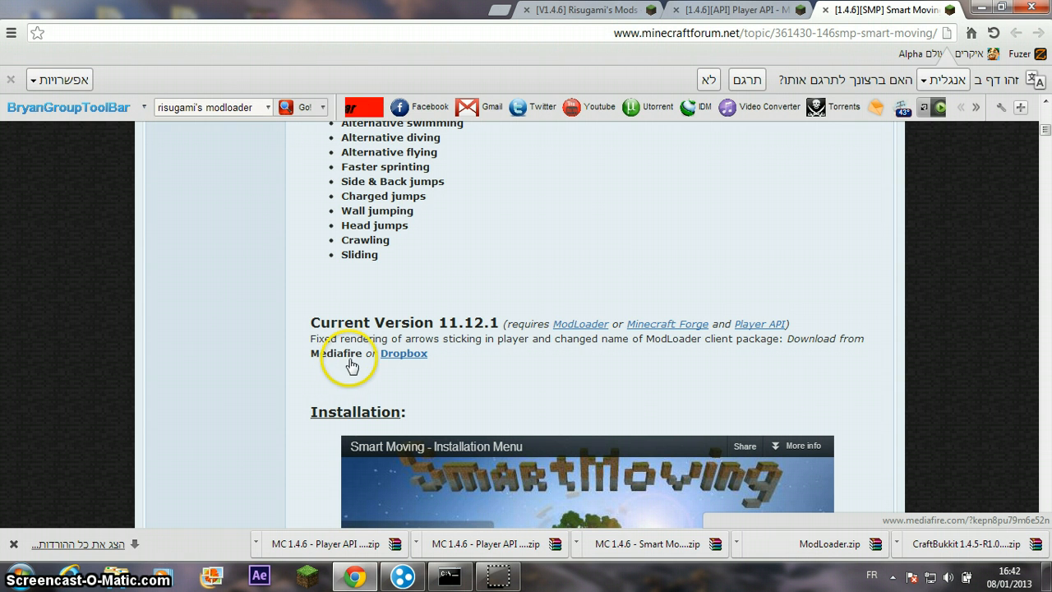
{"action": "left_click", "coordinate": [338, 353]}
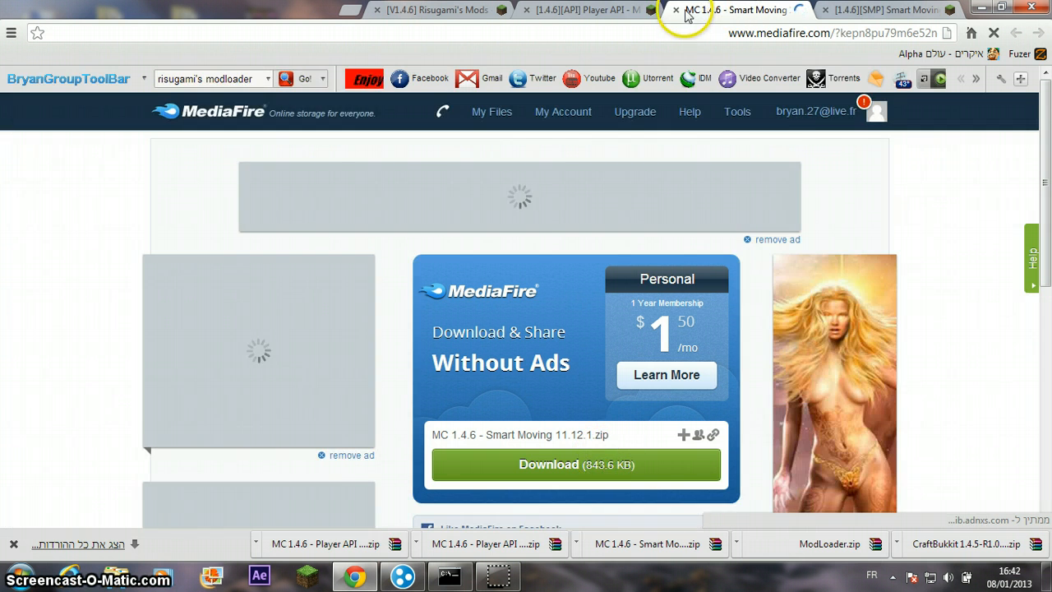
{"action": "left_click", "coordinate": [671, 10]}
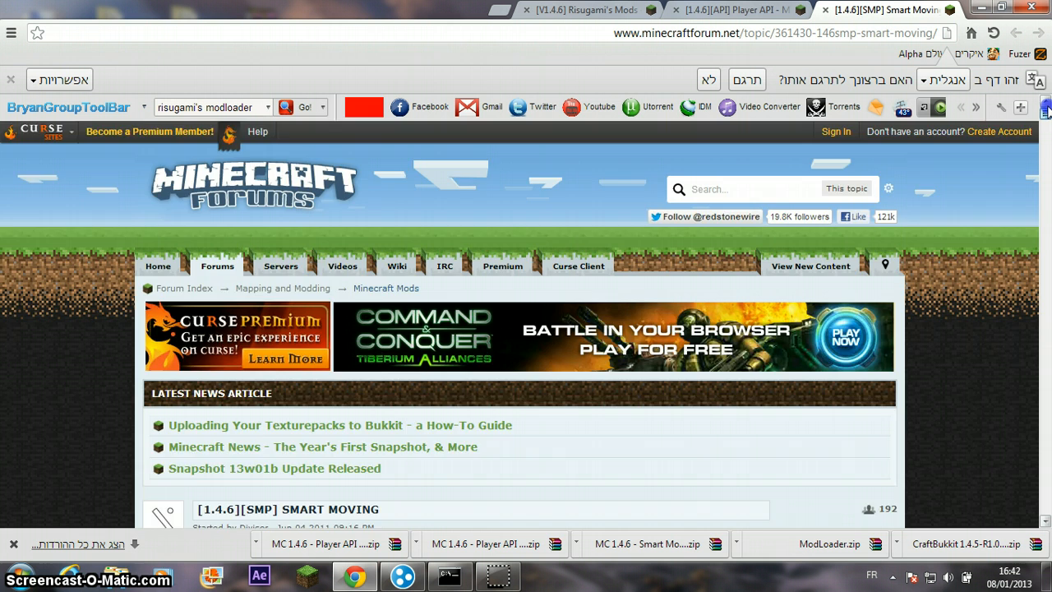
- Scroll Risugami's Mods topic to ModLoader 1.4.6 and take the Download (Direct) link
{"action": "scroll", "scroll_direction": "down", "scroll_amount": 3}
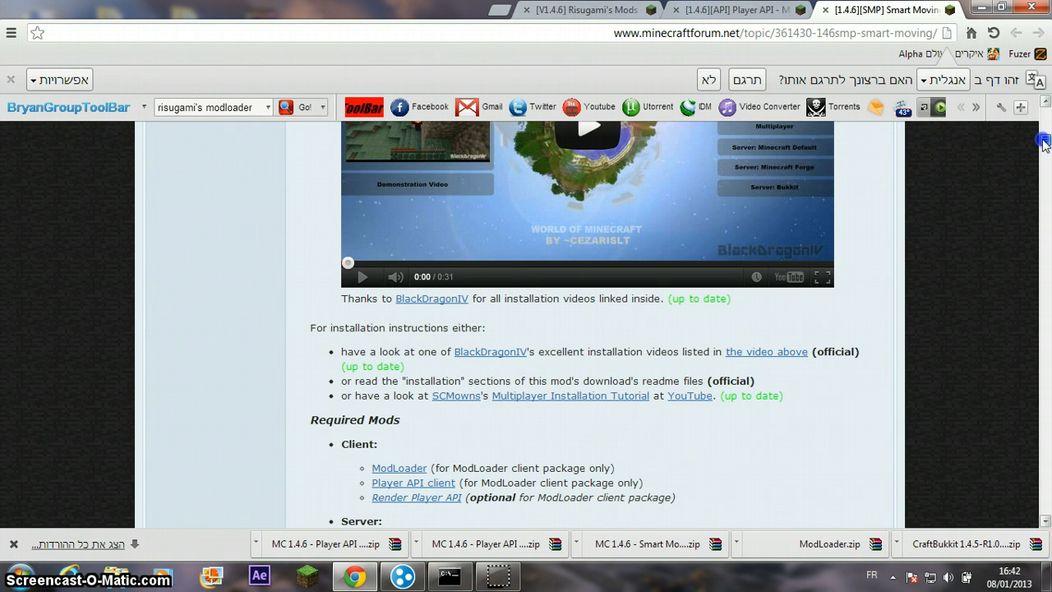
{"action": "scroll", "scroll_direction": "down", "scroll_amount": 3}
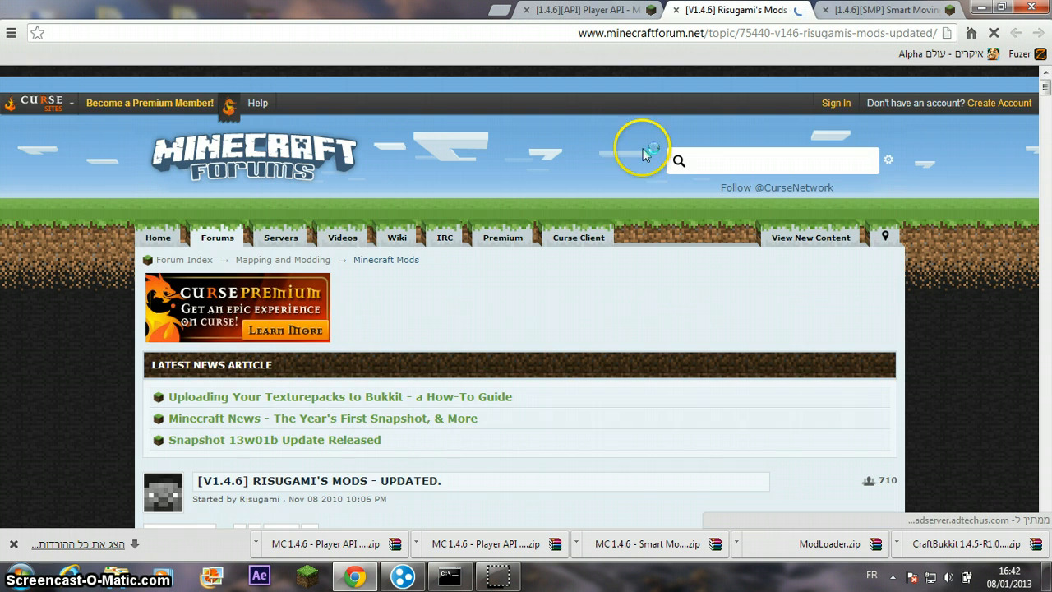
{"action": "scroll", "scroll_direction": "down", "scroll_amount": 3}
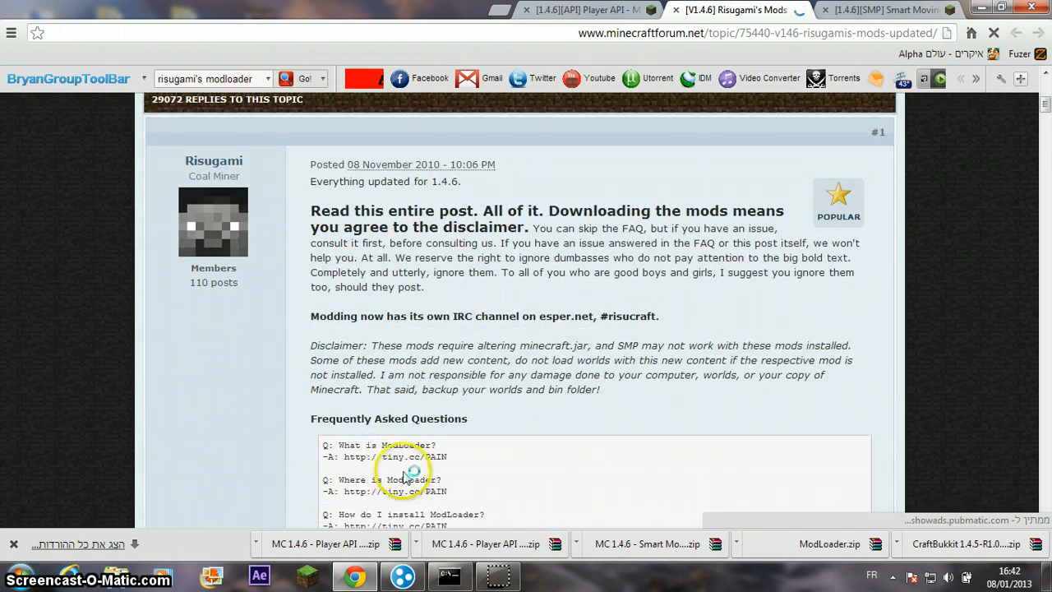
{"action": "scroll", "scroll_direction": "down", "scroll_amount": 3}
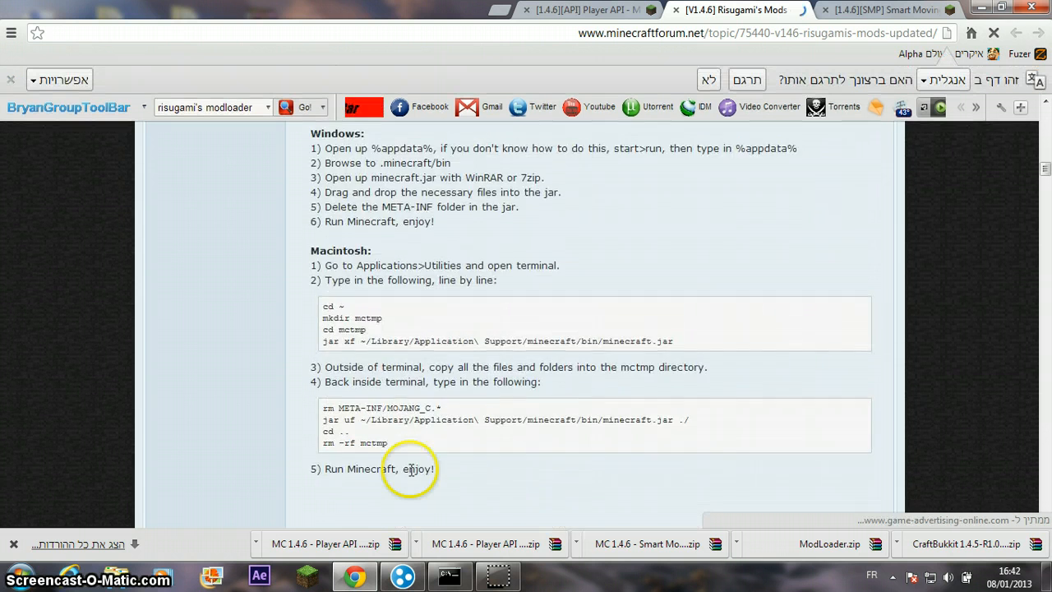
{"action": "scroll", "scroll_direction": "down", "scroll_amount": 3}
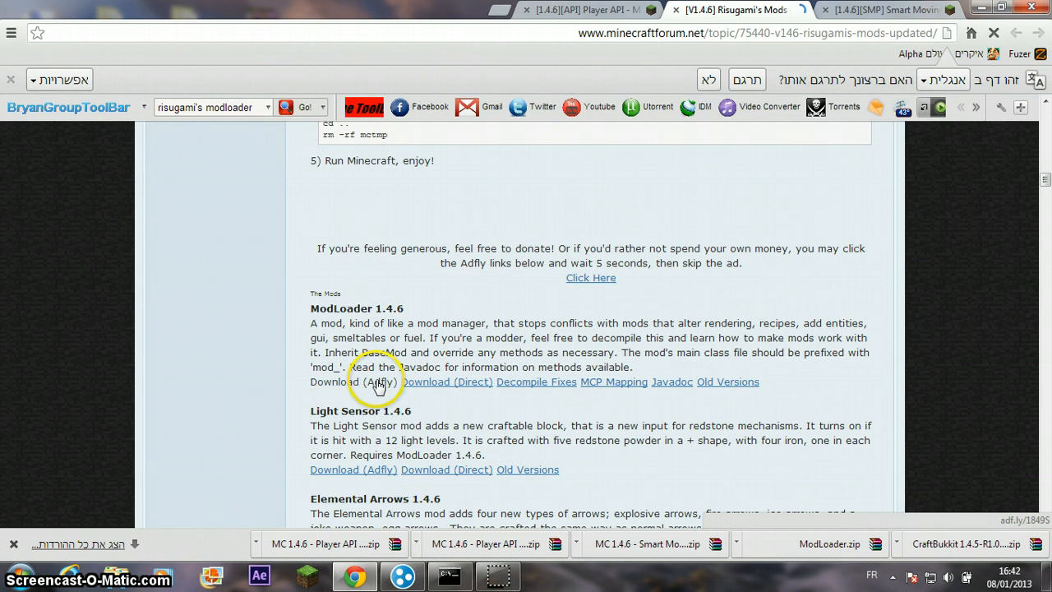
{"action": "mouse_move", "coordinate": [458, 392]}
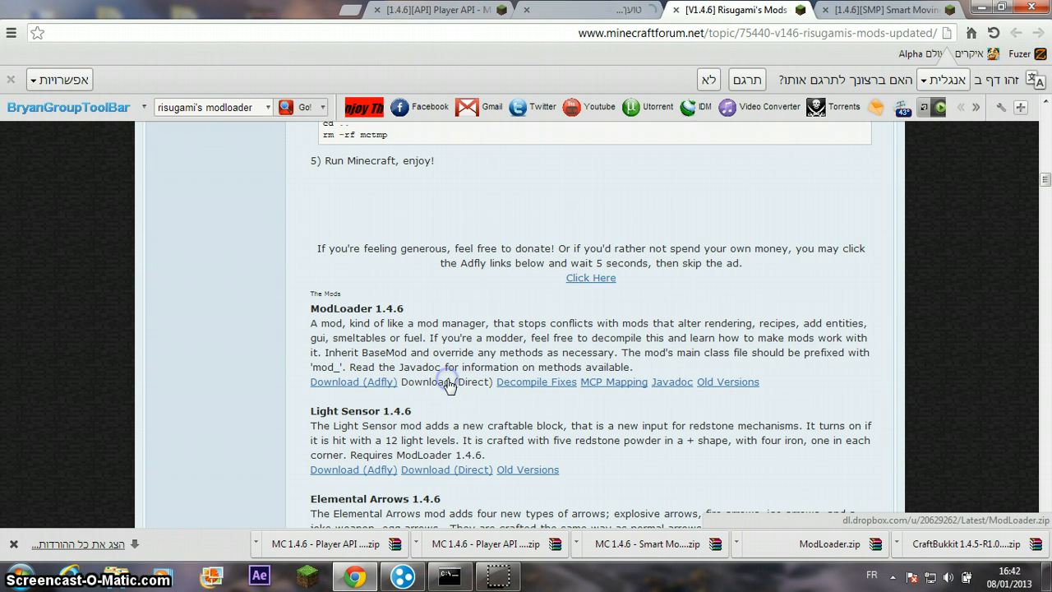
{"action": "left_click", "coordinate": [447, 381]}
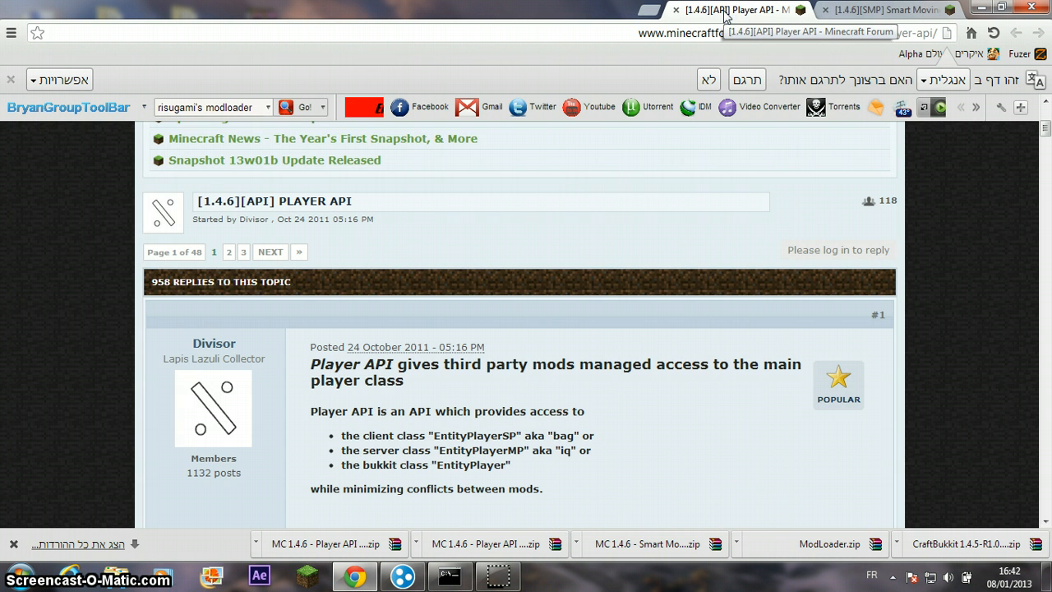
- From Smart Moving's Required Mods, reach Player API and grab Universal 1.3 from Mediafire
{"action": "left_click", "coordinate": [901, 10]}
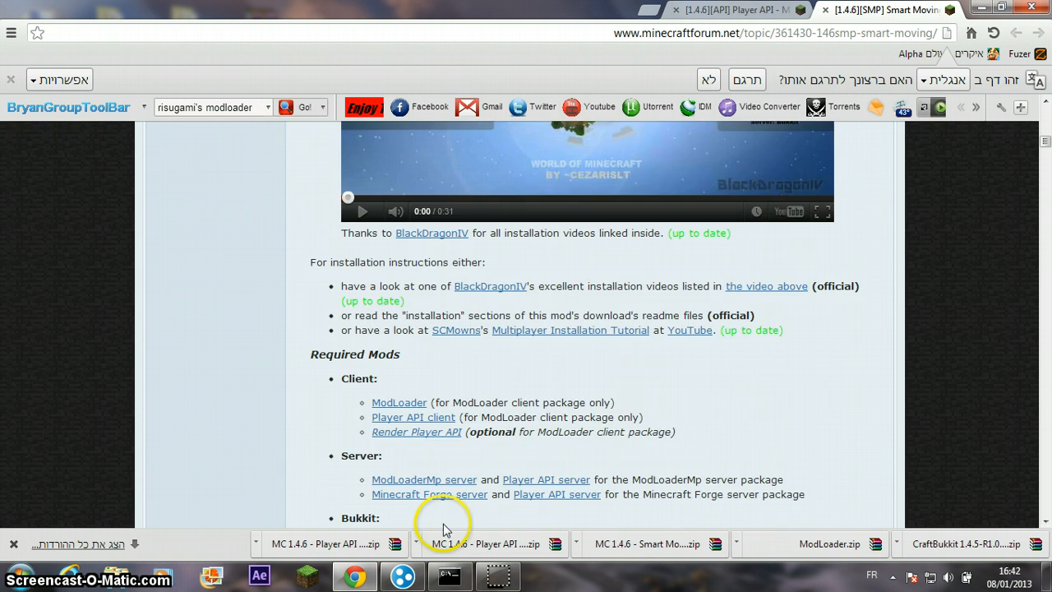
{"action": "scroll", "scroll_direction": "down", "scroll_amount": 3}
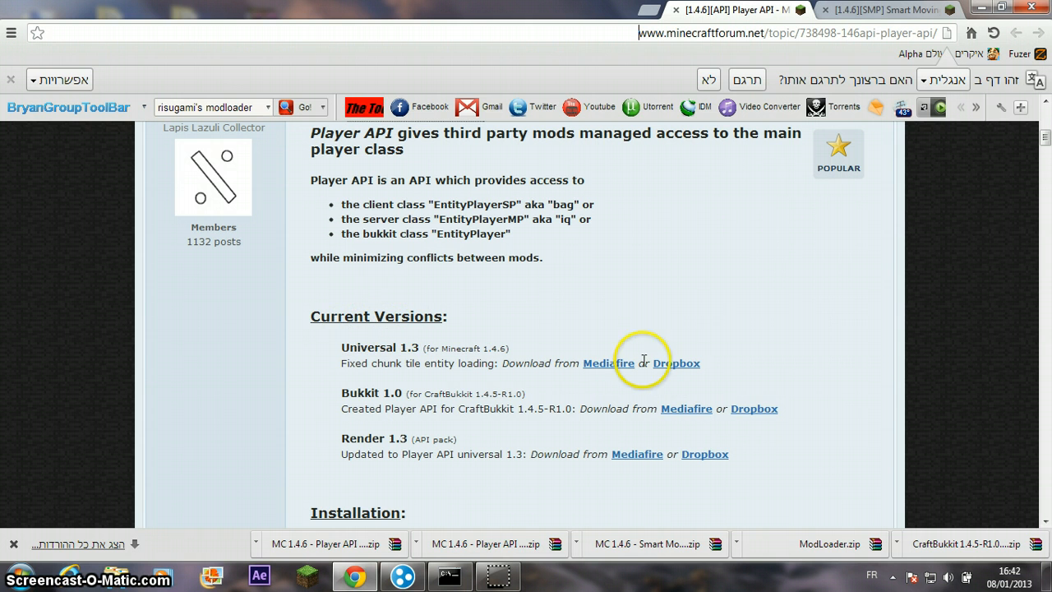
{"action": "left_click", "coordinate": [608, 363]}
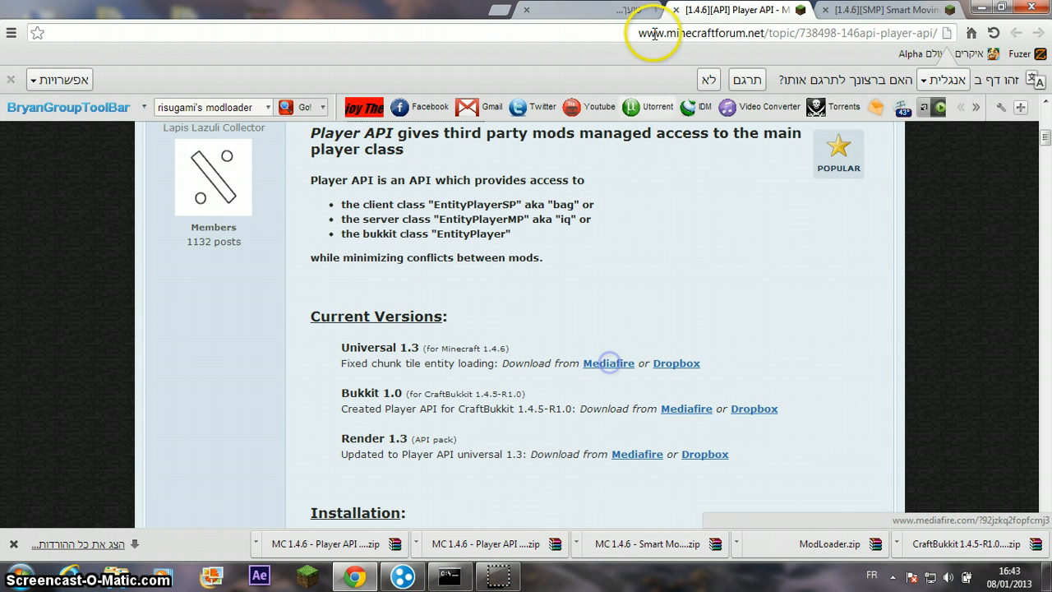
{"action": "left_click", "coordinate": [608, 363]}
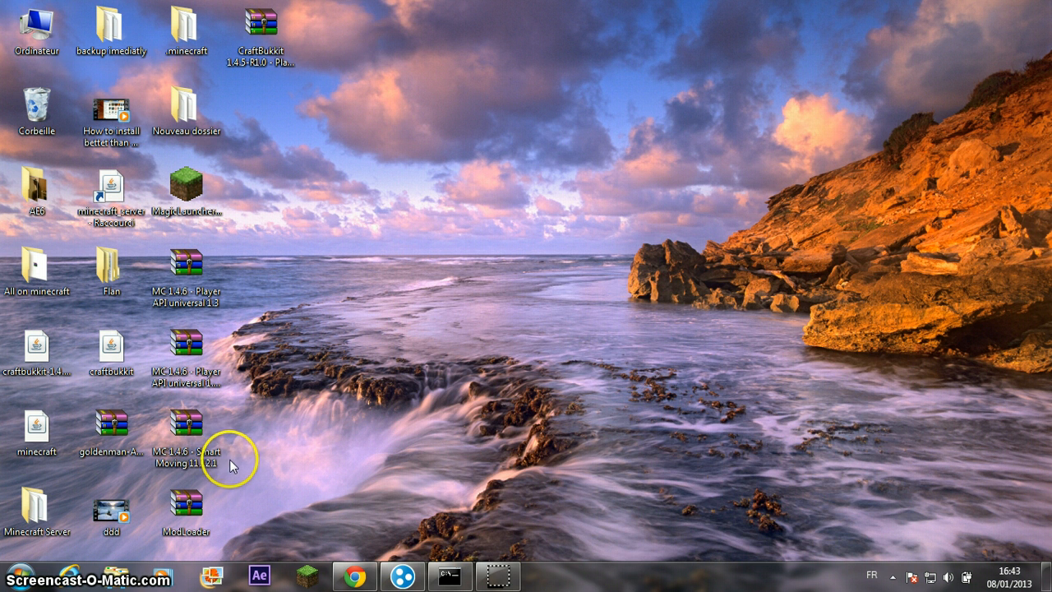
- View the Smart Moving 11.12.1 zip's contents in WinRAR and dismiss the license reminder
{"action": "double_click", "coordinate": [187, 440]}
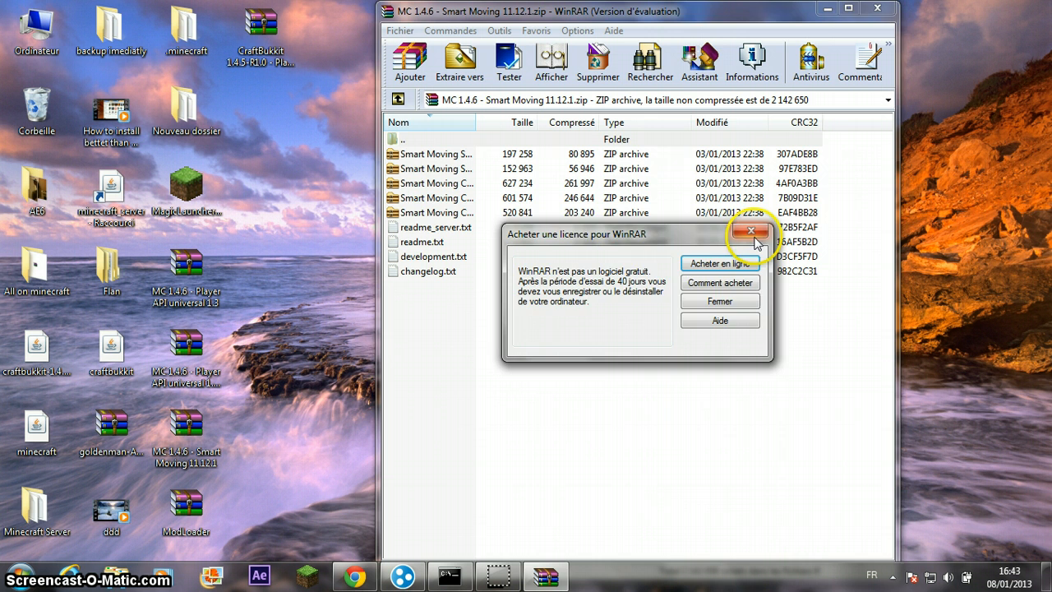
{"action": "left_click", "coordinate": [751, 230]}
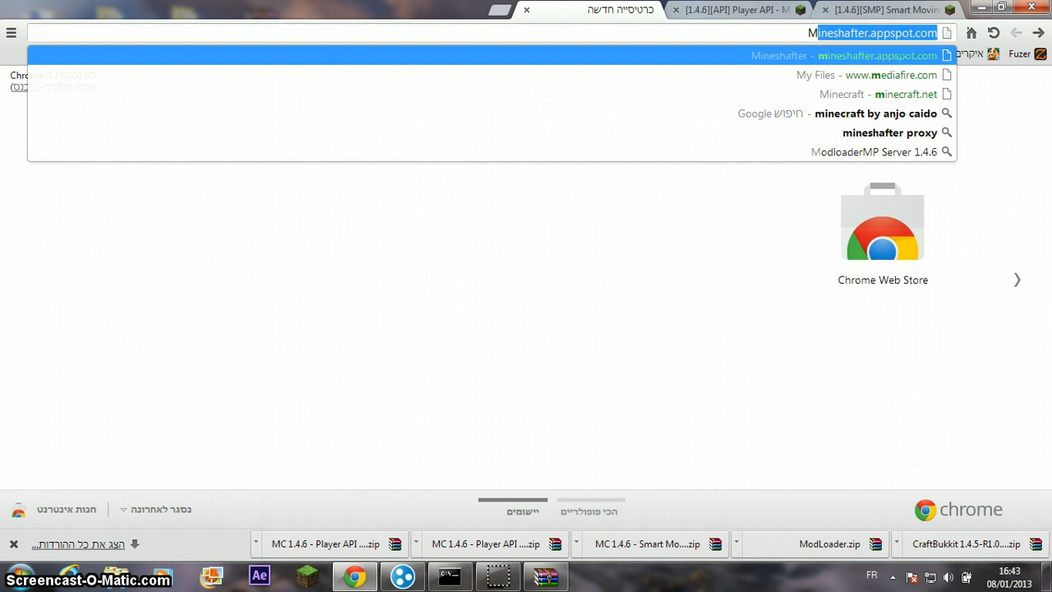
- Reach the Magic Launcher 1.0.0 Windows download via the forum topic, skipping the adf.ly ad
{"action": "type", "text": "Magi"}
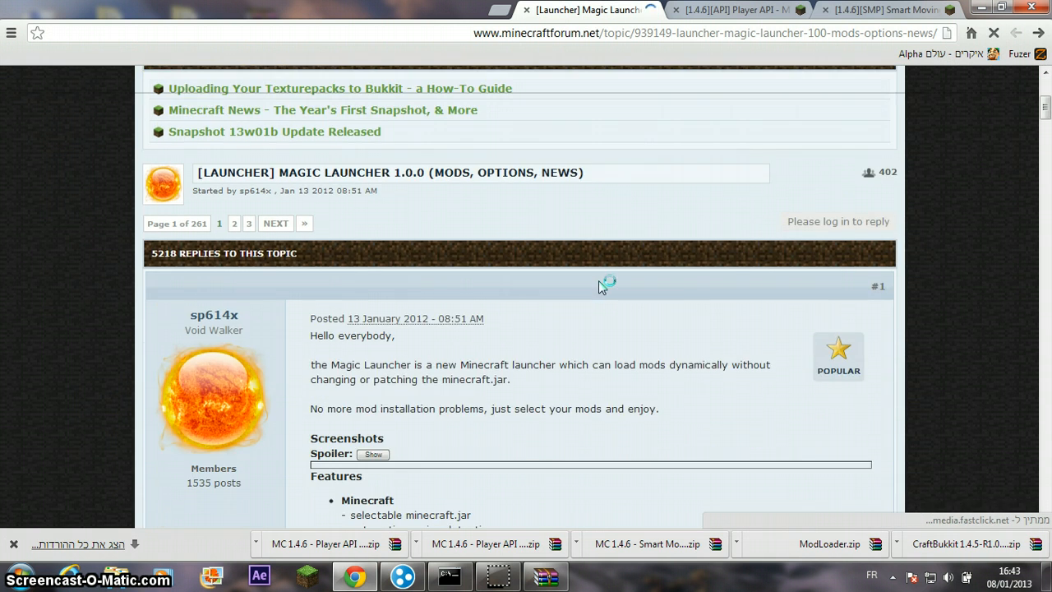
{"action": "scroll", "scroll_direction": "down", "scroll_amount": 3}
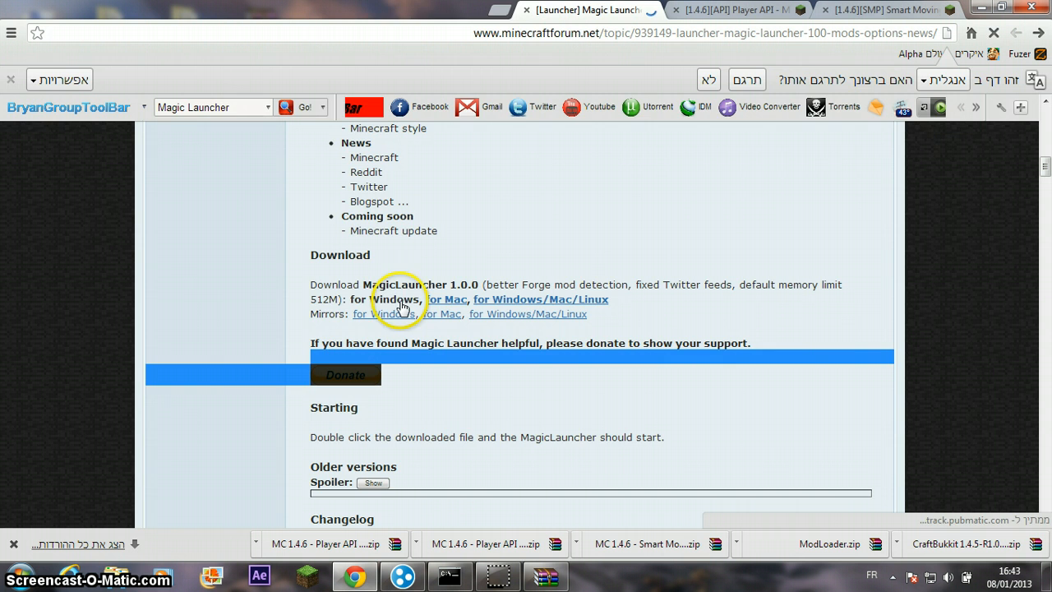
{"action": "left_click", "coordinate": [394, 299]}
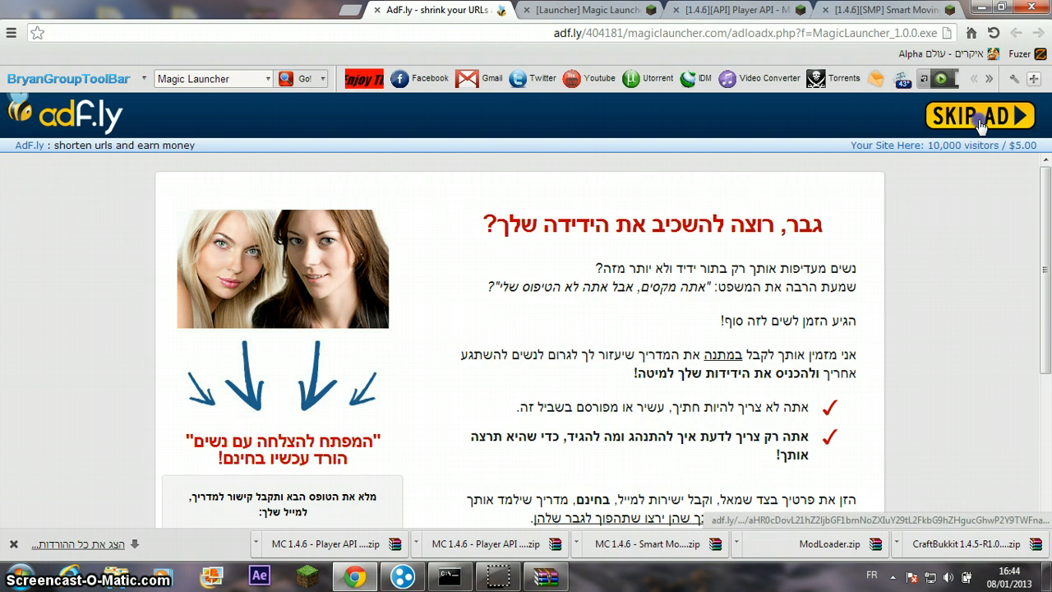
{"action": "left_click", "coordinate": [970, 115]}
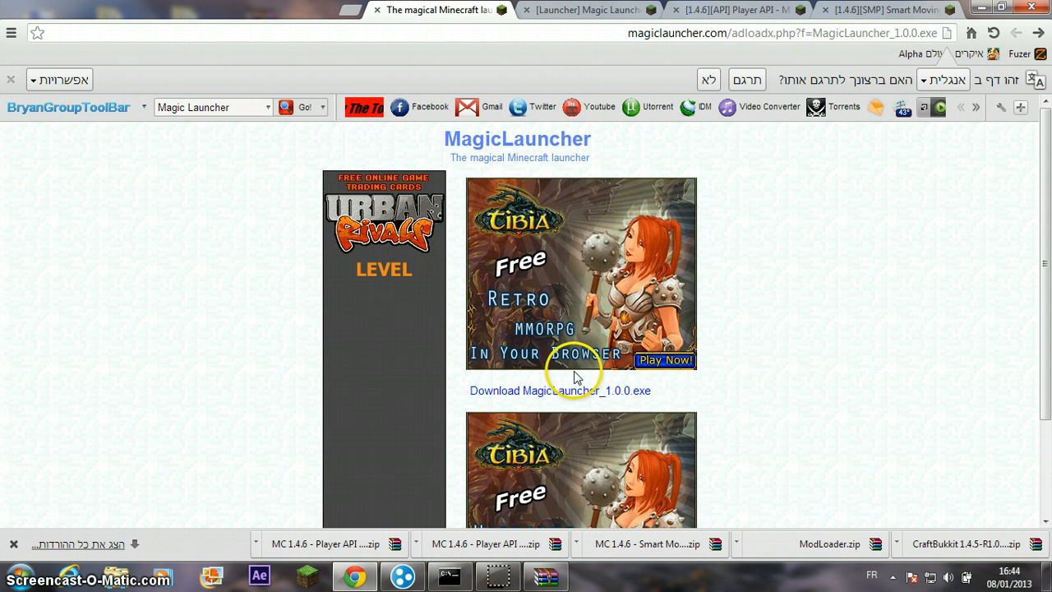
{"action": "mouse_move", "coordinate": [539, 384]}
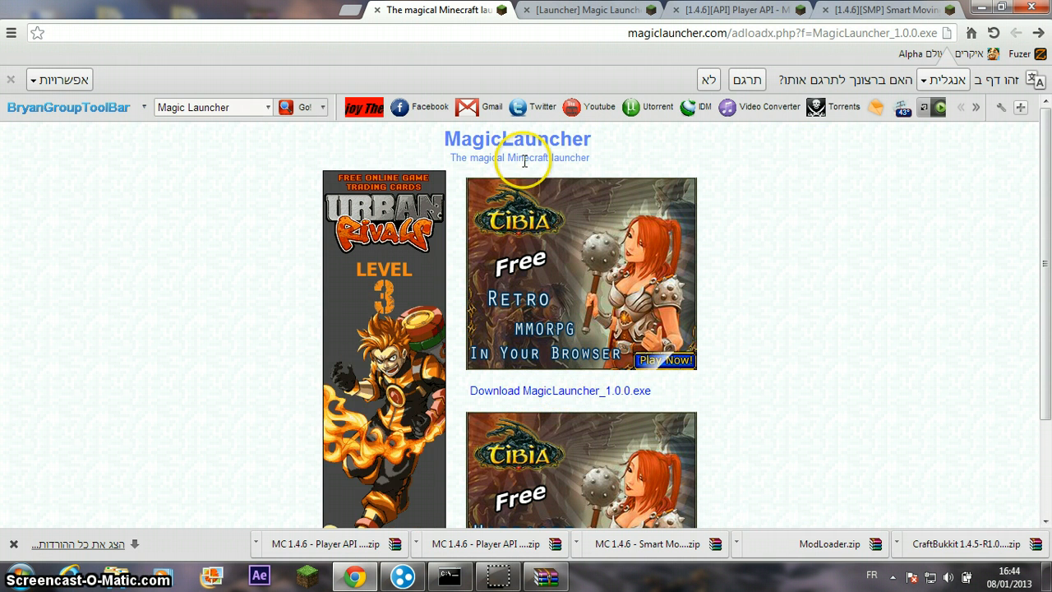
{"action": "left_click", "coordinate": [387, 10]}
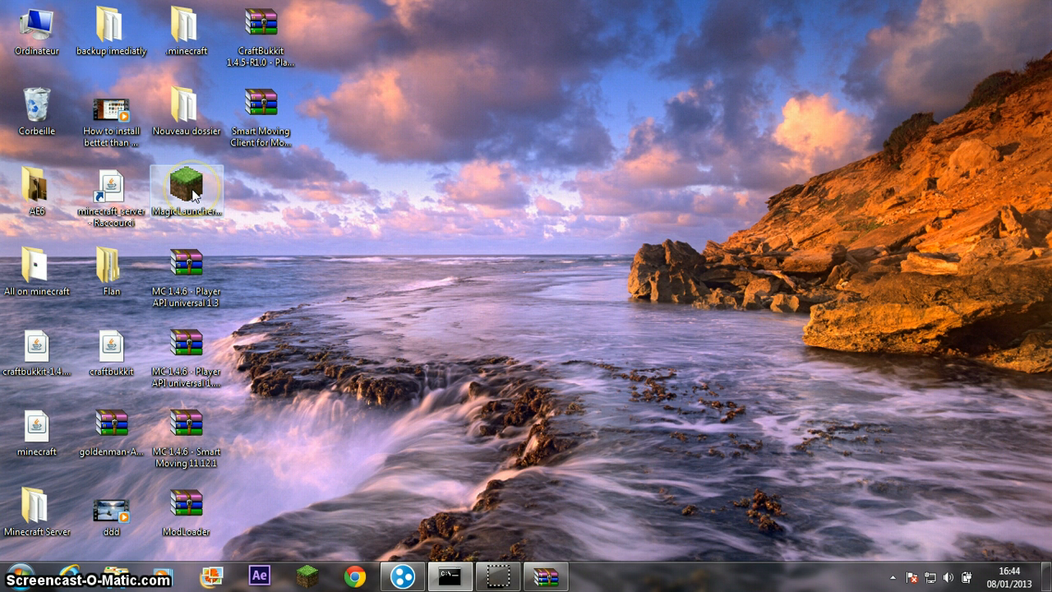
- Launch Magic Launcher 1.0.0 from its desktop shortcut
{"action": "left_click", "coordinate": [108, 189]}
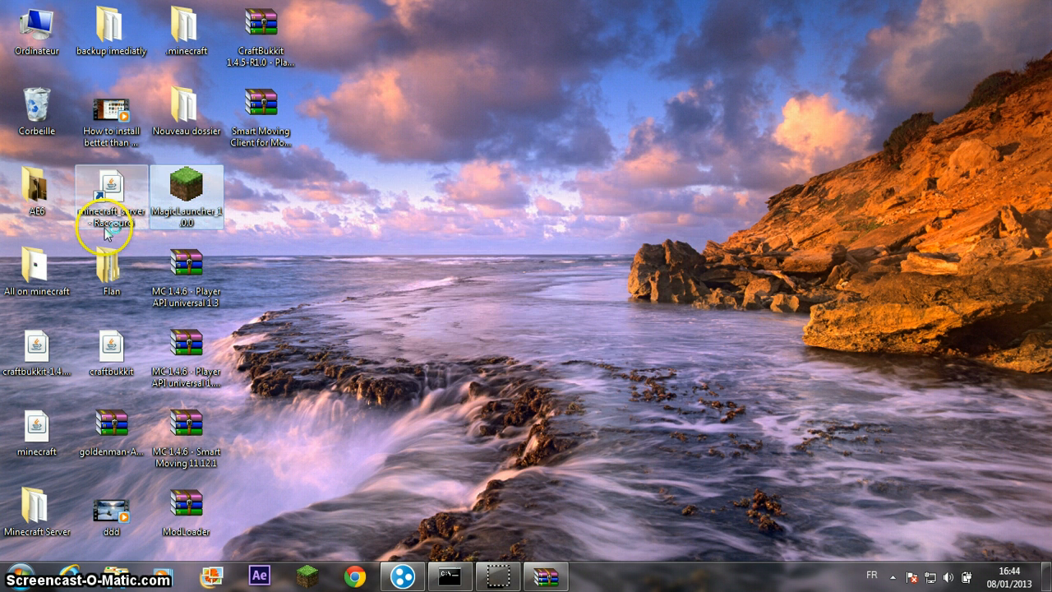
{"action": "double_click", "coordinate": [187, 184]}
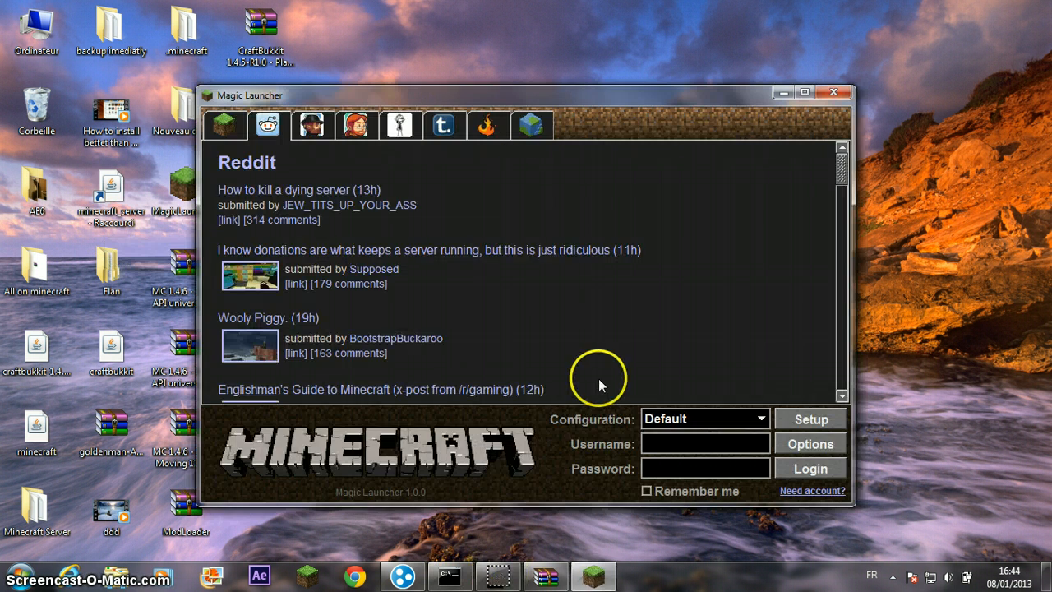
{"action": "mouse_move", "coordinate": [526, 555]}
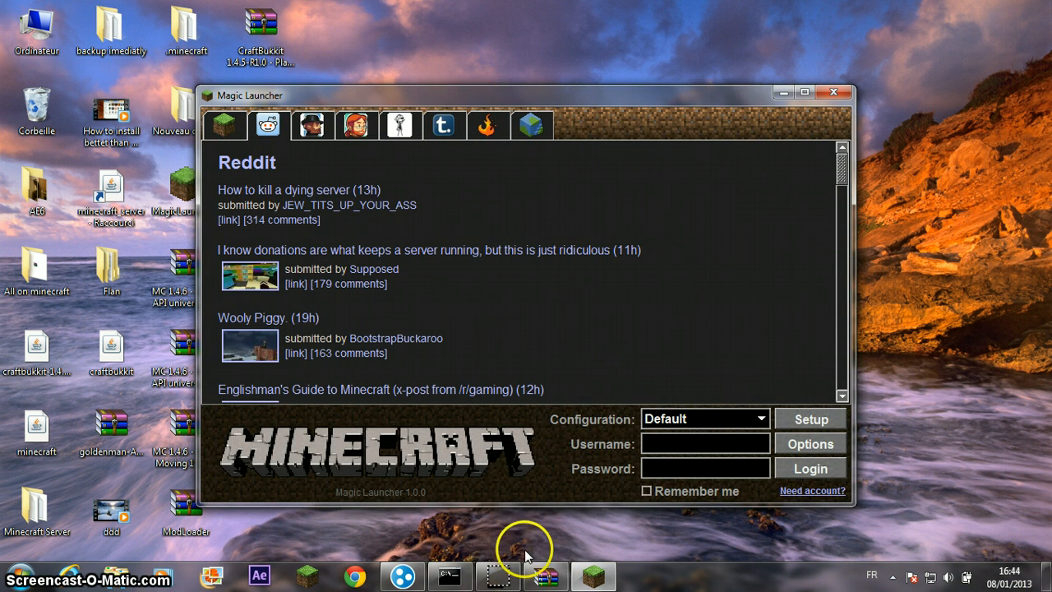
- In Setup's Add dialog, select the Smart Moving Client, ModLoader.zip and Player API universal 1.3 zips together
{"action": "left_click", "coordinate": [811, 419]}
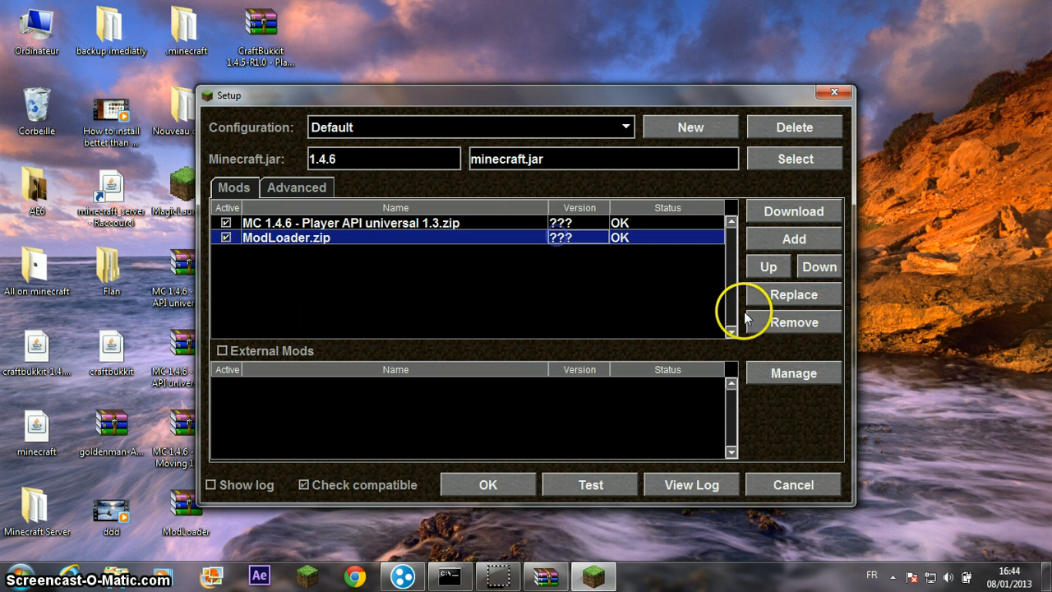
{"action": "left_click", "coordinate": [792, 321]}
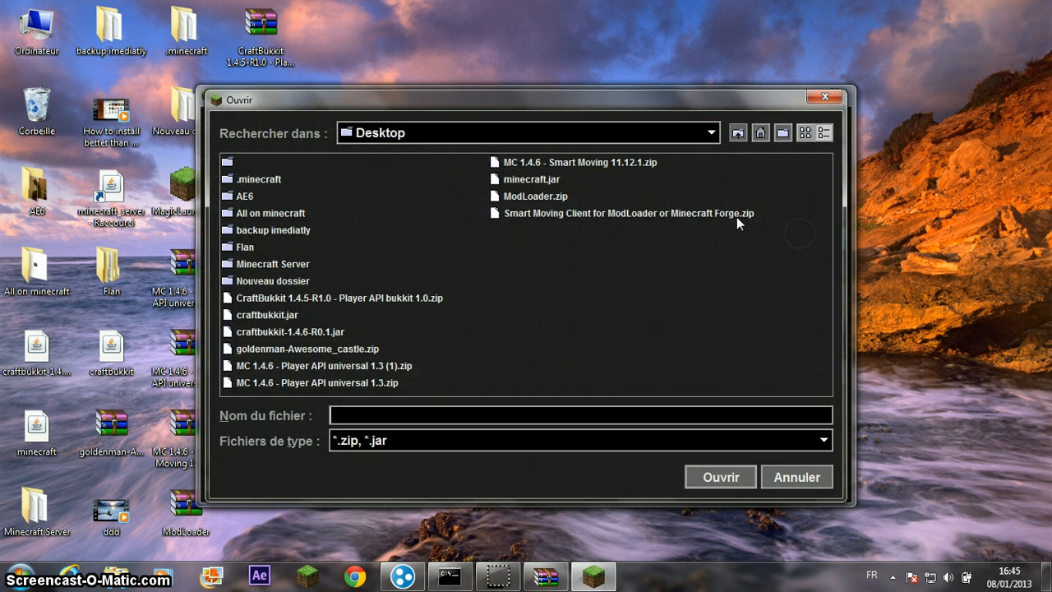
{"action": "mouse_move", "coordinate": [543, 223]}
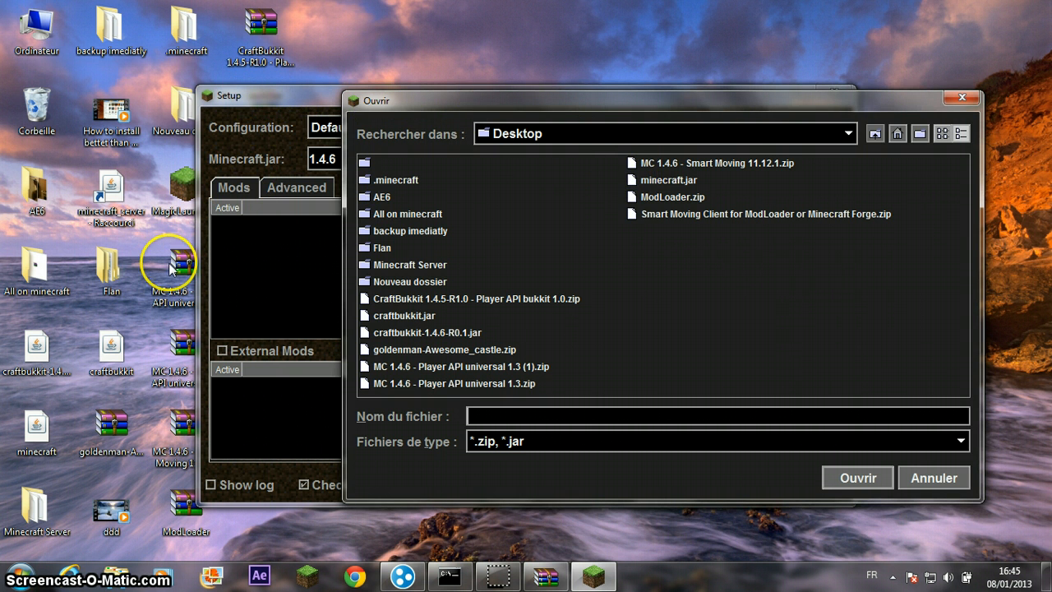
{"action": "mouse_move", "coordinate": [697, 388]}
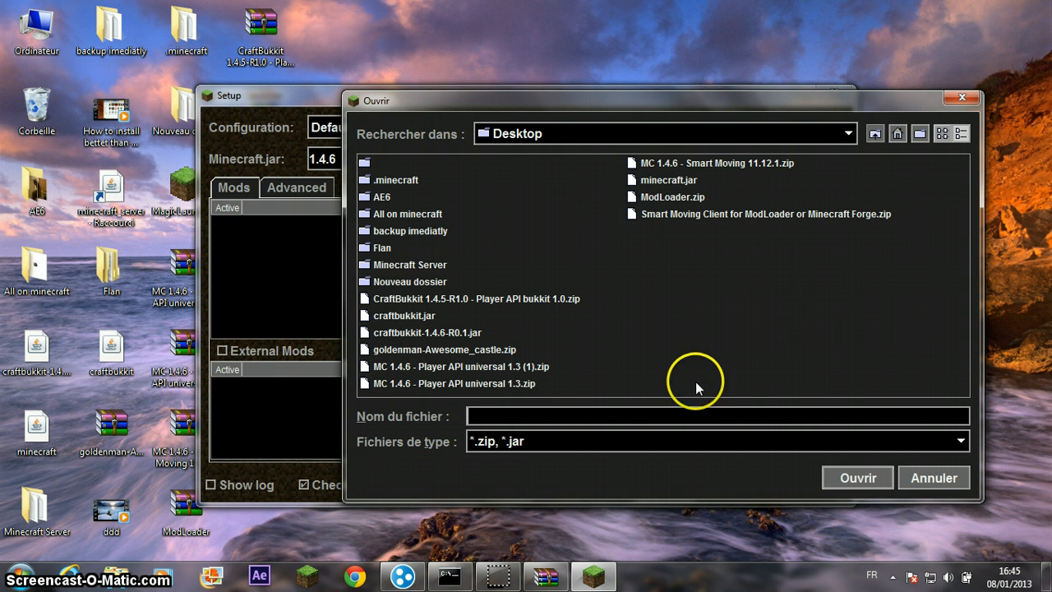
{"action": "mouse_move", "coordinate": [217, 424]}
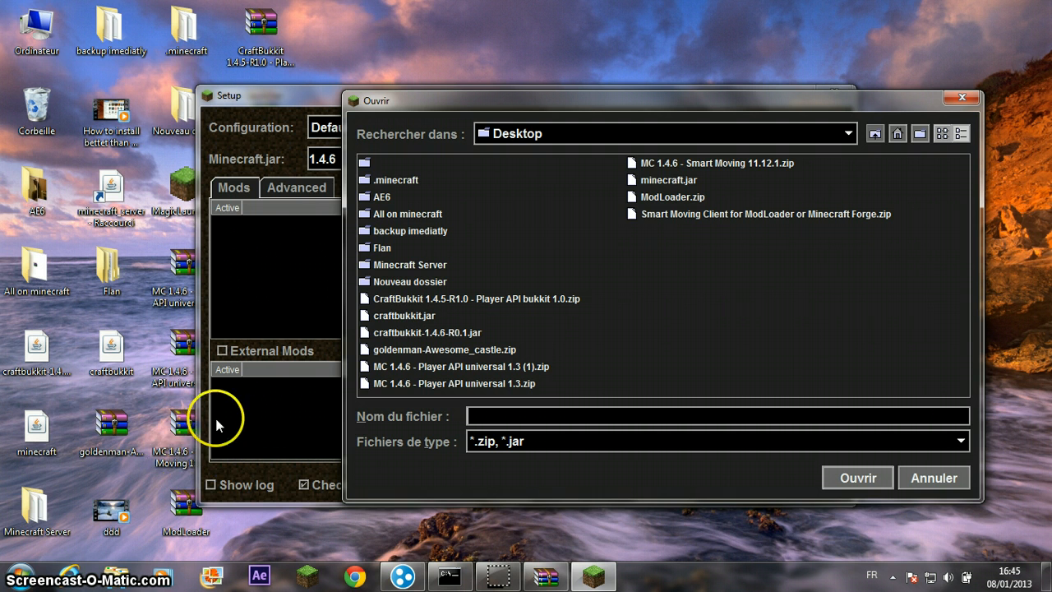
{"action": "mouse_move", "coordinate": [700, 360]}
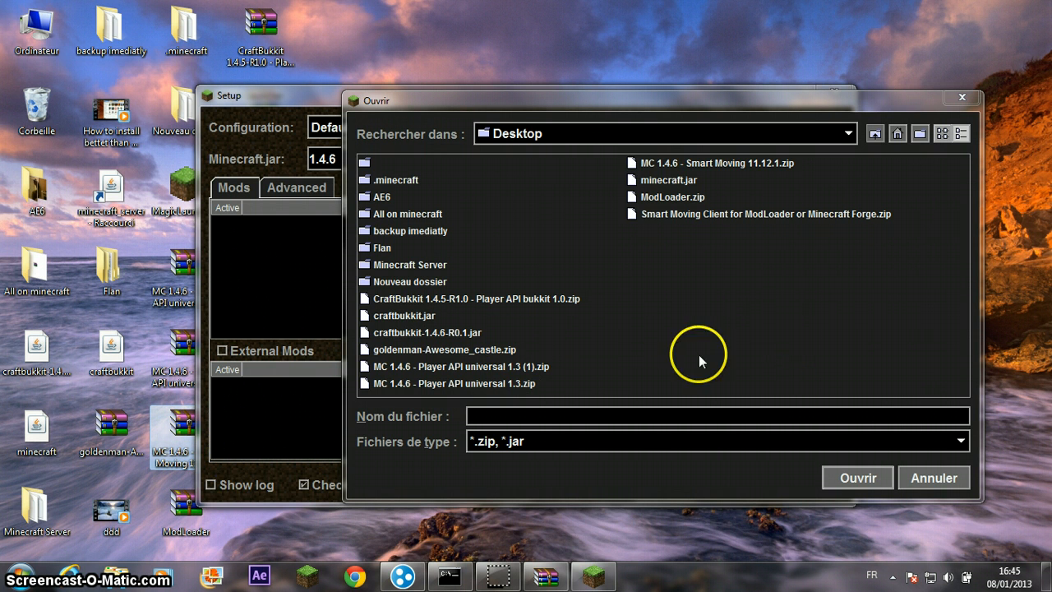
{"action": "left_click", "coordinate": [760, 214]}
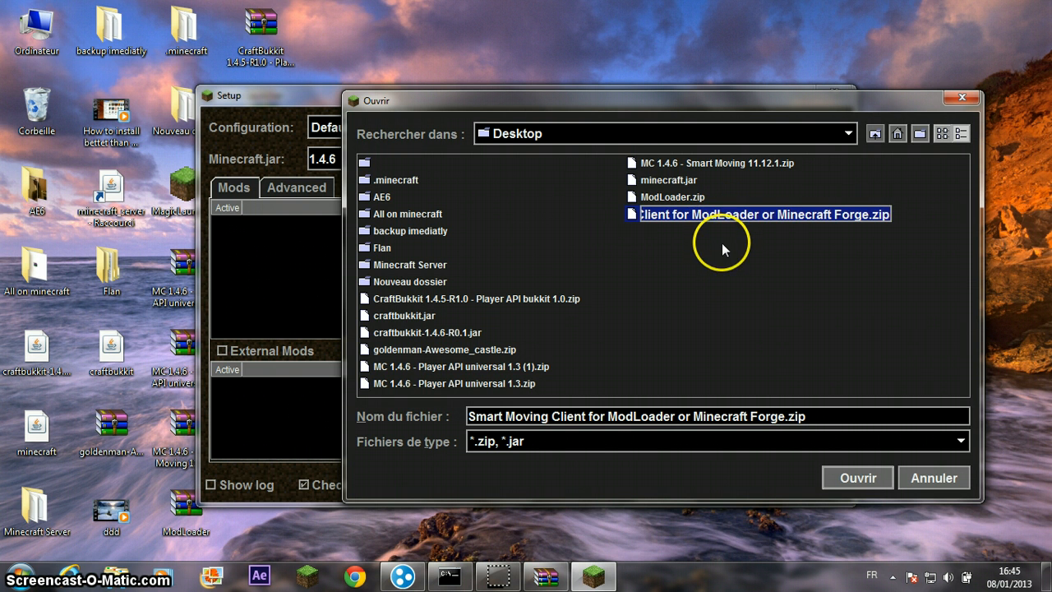
{"action": "mouse_move", "coordinate": [694, 189]}
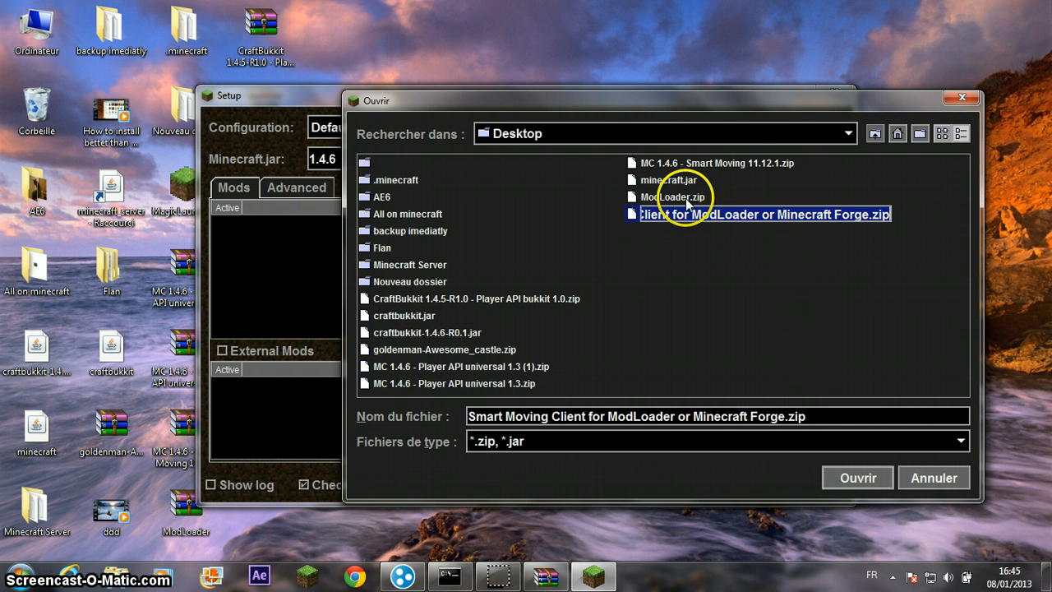
{"action": "left_click", "coordinate": [671, 197]}
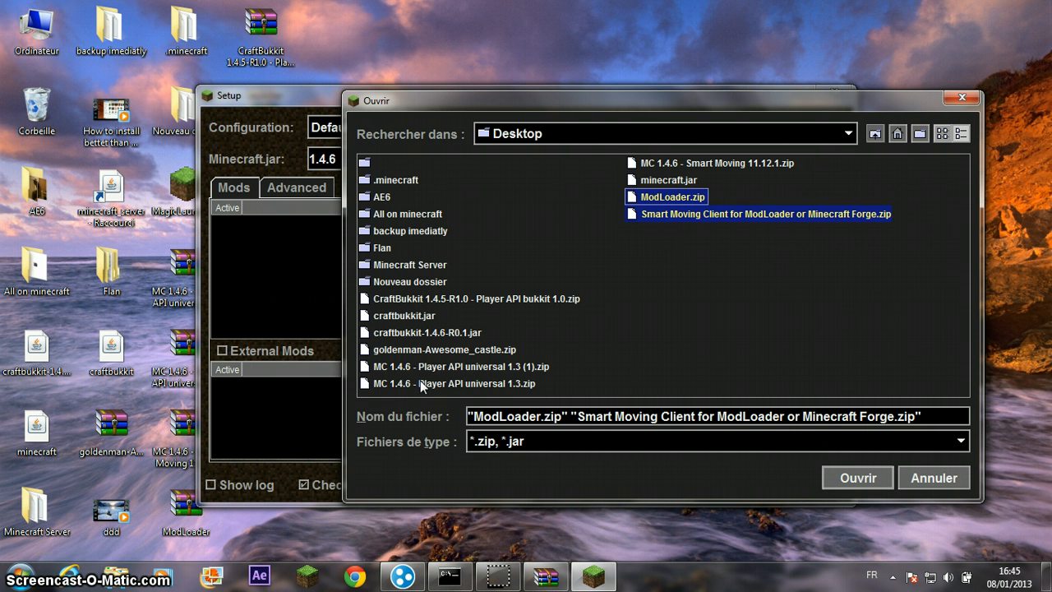
{"action": "left_click", "coordinate": [454, 384]}
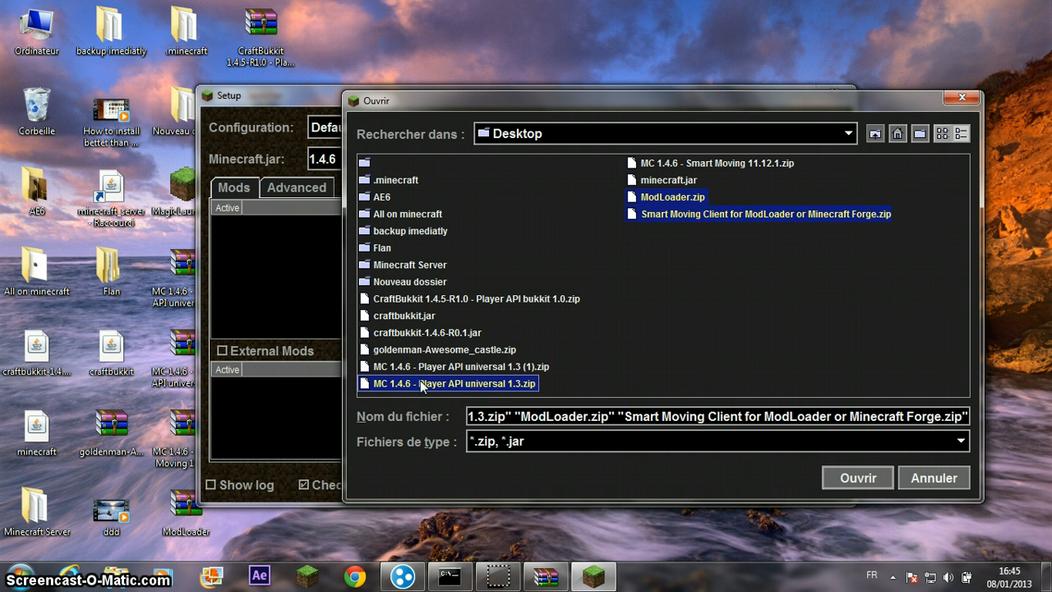
{"action": "left_click", "coordinate": [858, 476]}
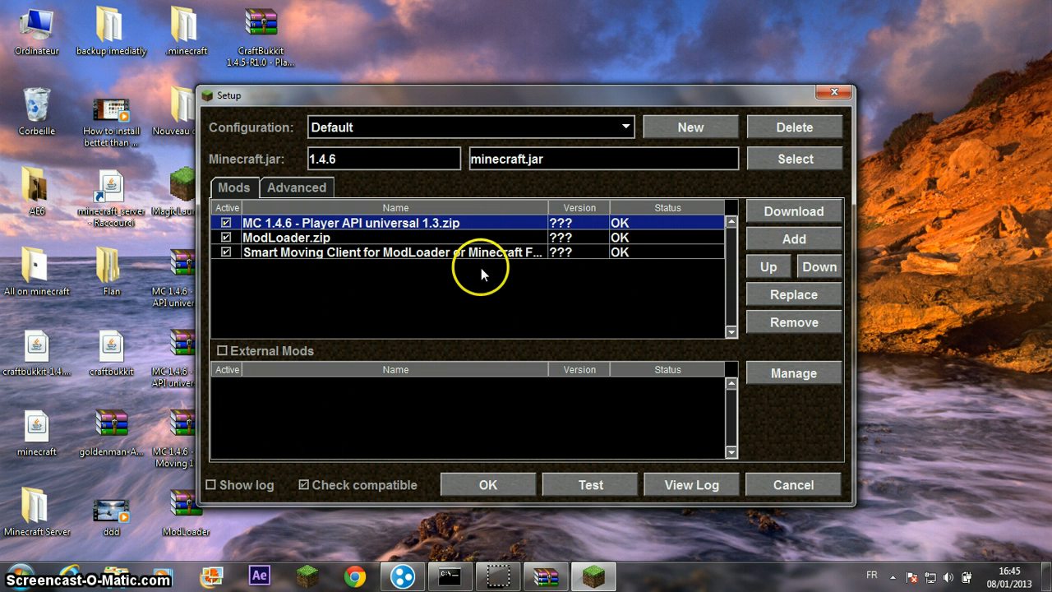
{"action": "mouse_move", "coordinate": [407, 237]}
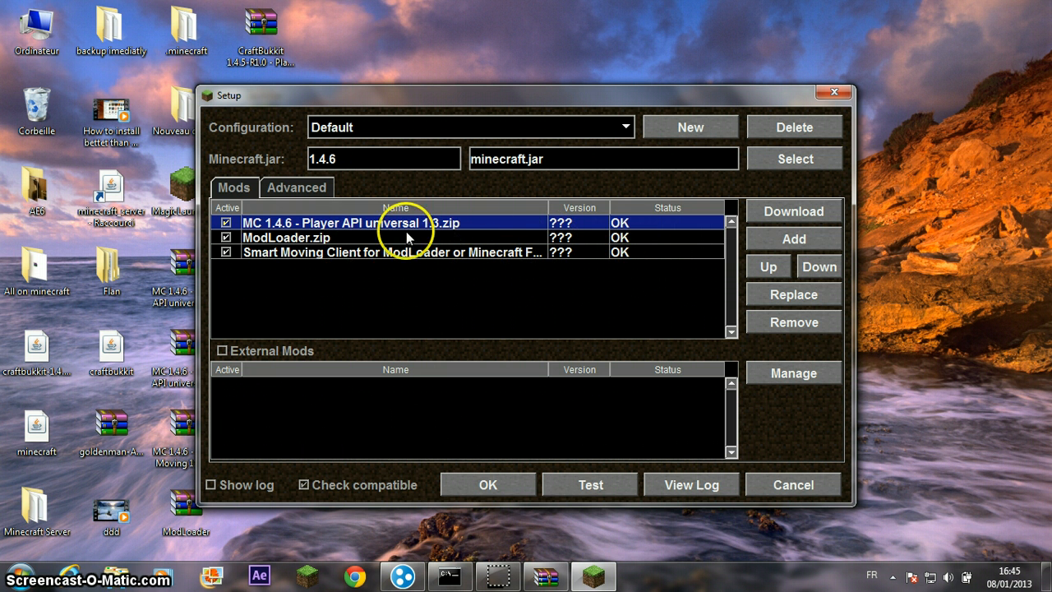
{"action": "mouse_move", "coordinate": [293, 238]}
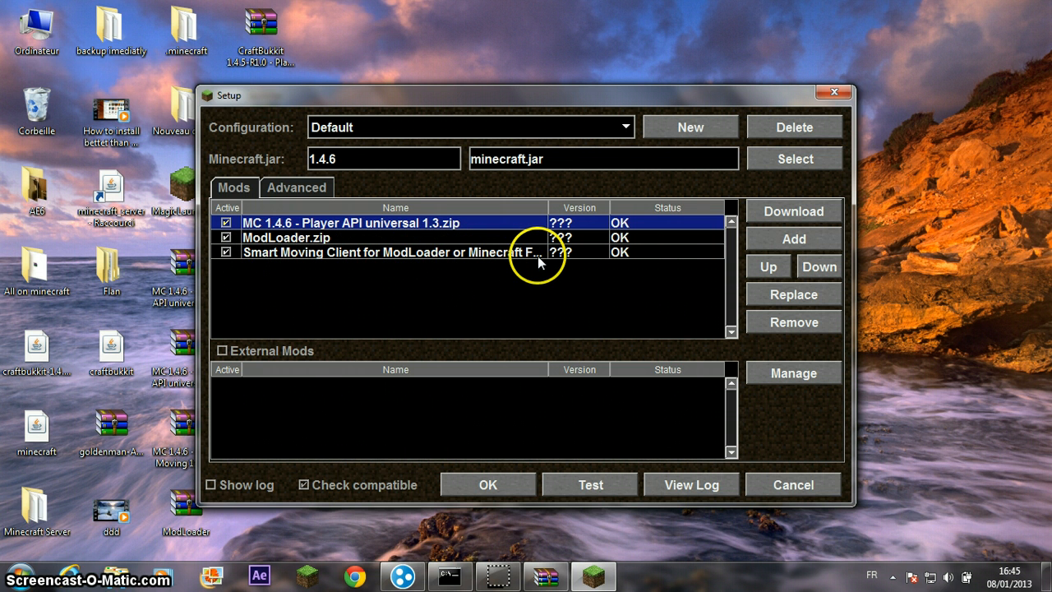
{"action": "mouse_move", "coordinate": [543, 419]}
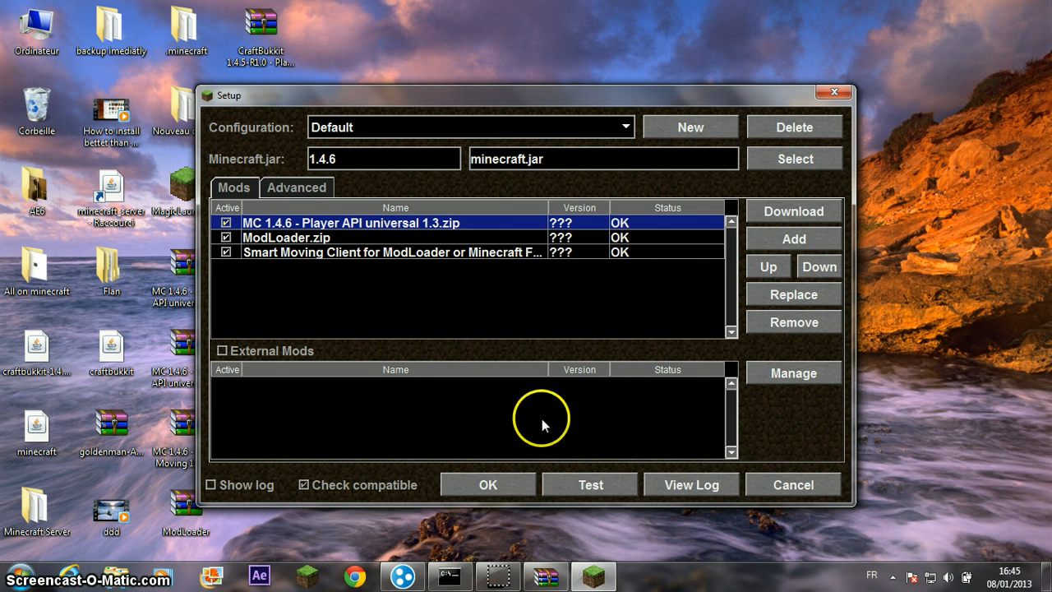
{"action": "mouse_move", "coordinate": [658, 227]}
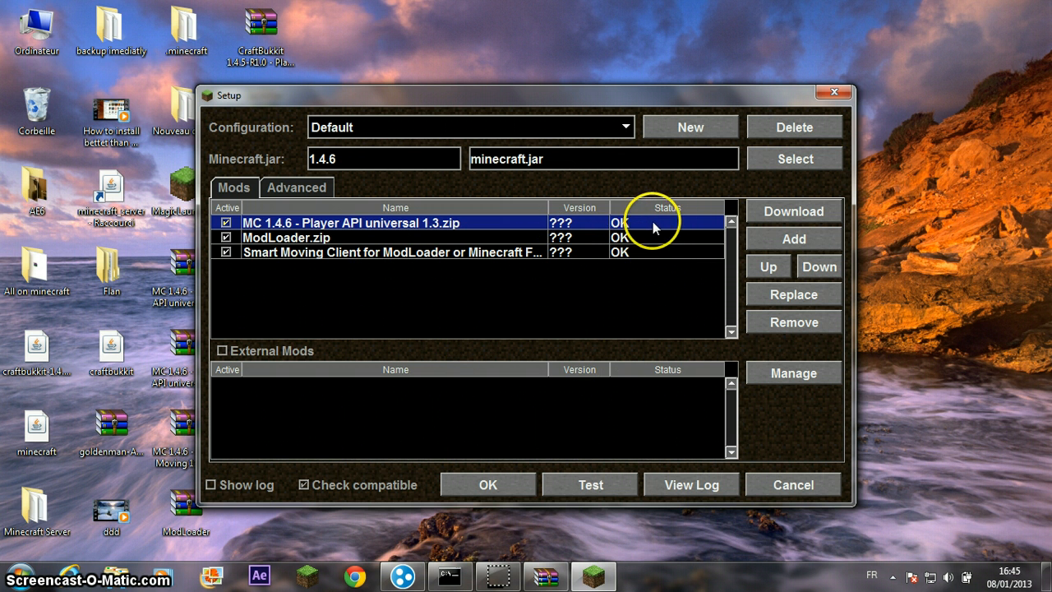
{"action": "mouse_move", "coordinate": [281, 224]}
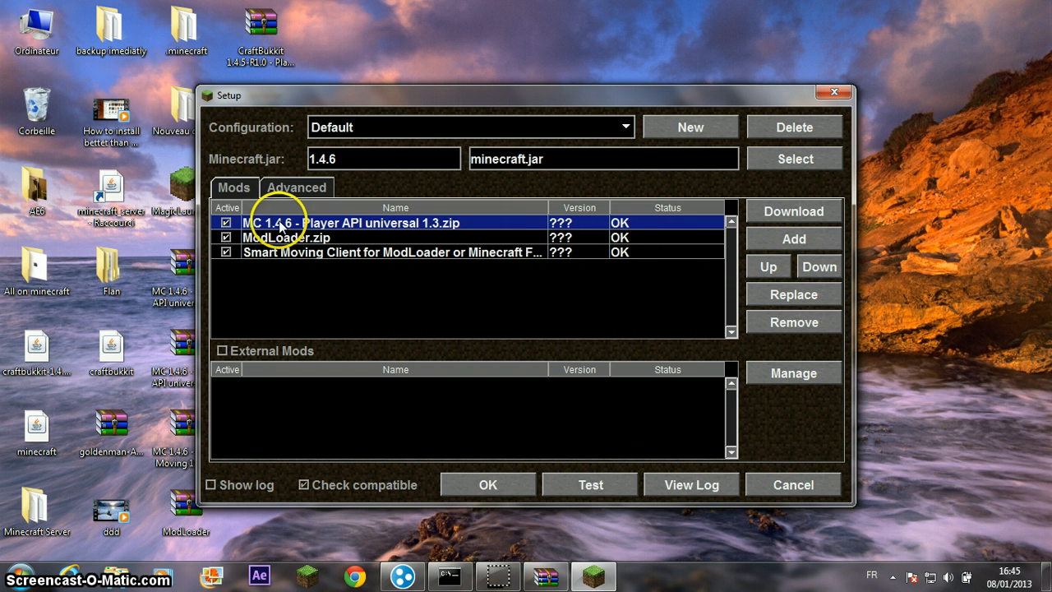
{"action": "left_click", "coordinate": [488, 484]}
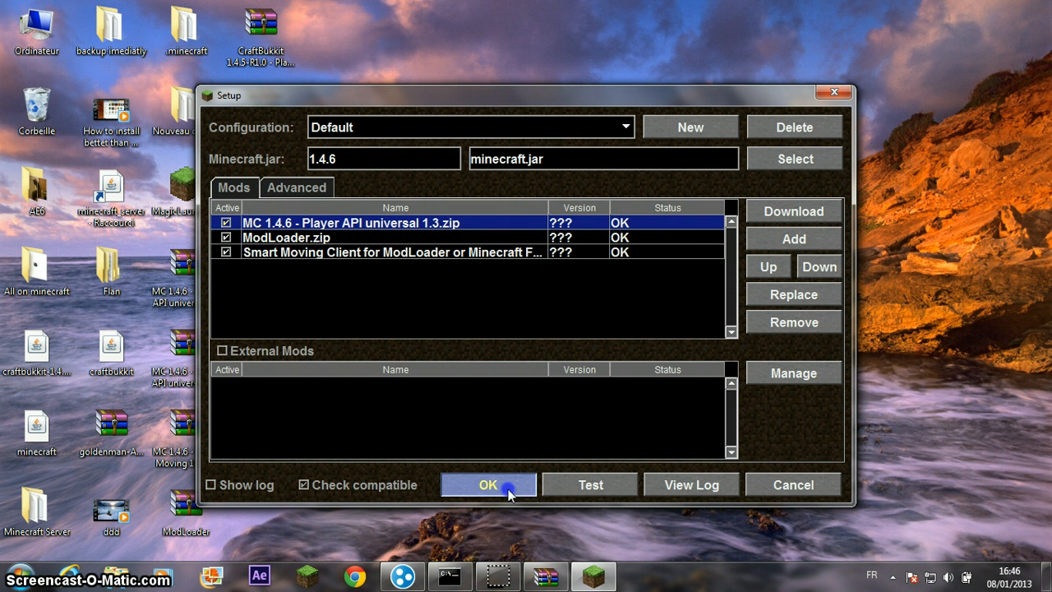
- Confirm the mod setup, enter the username and password, and log in to launch the modded game
{"action": "left_click", "coordinate": [488, 483]}
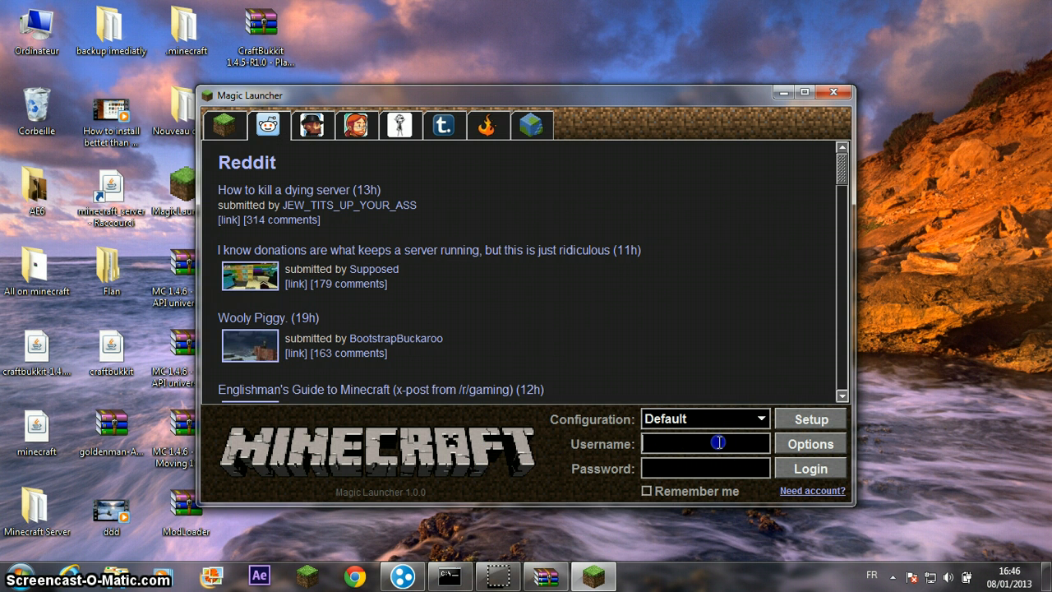
{"action": "type", "text": "Br"}
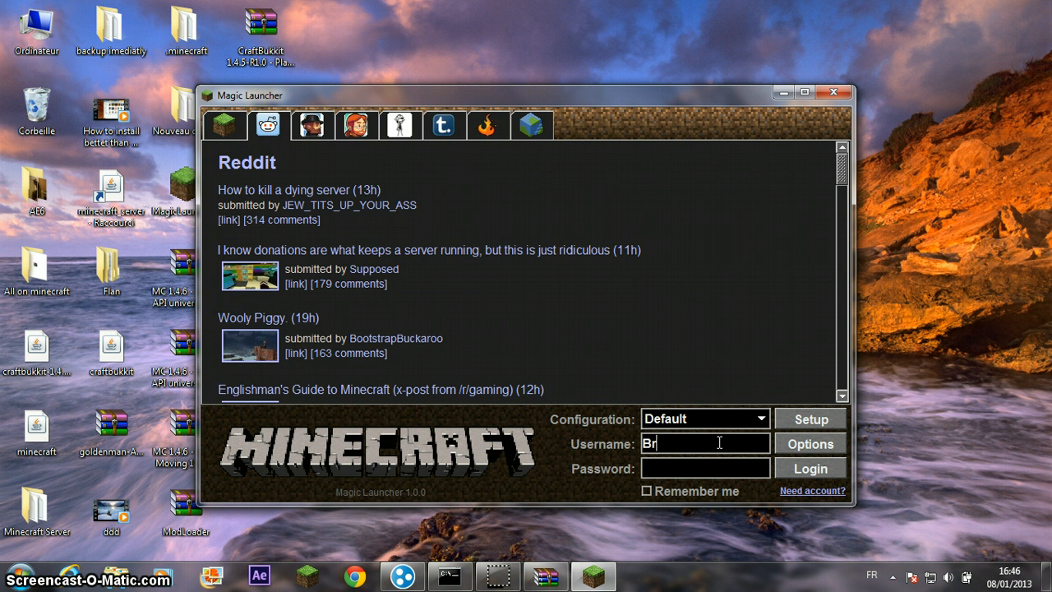
{"action": "type", "text": "yan"}
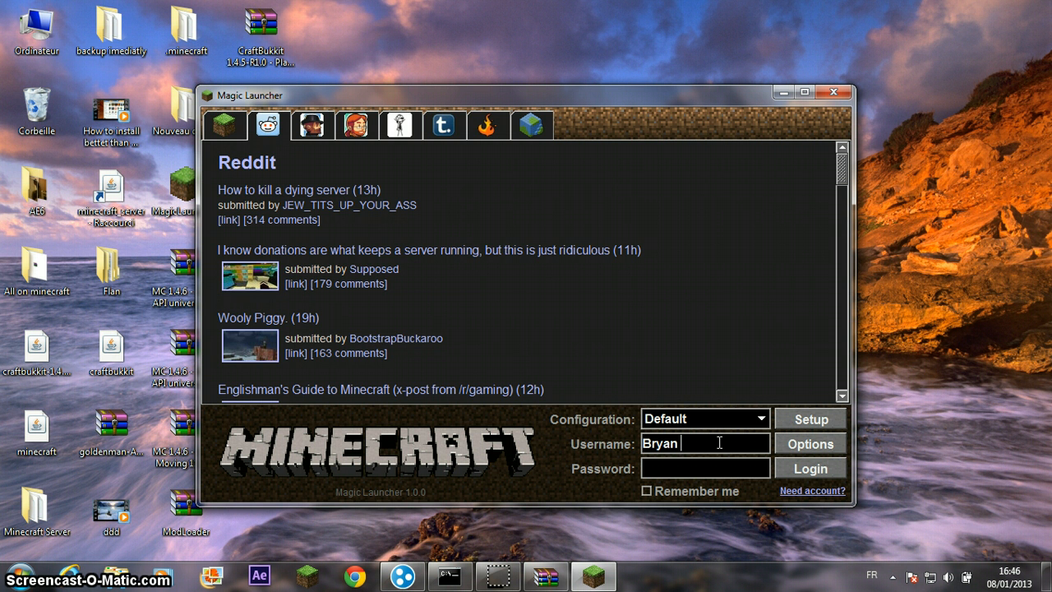
{"action": "key", "text": "BackSpace"}
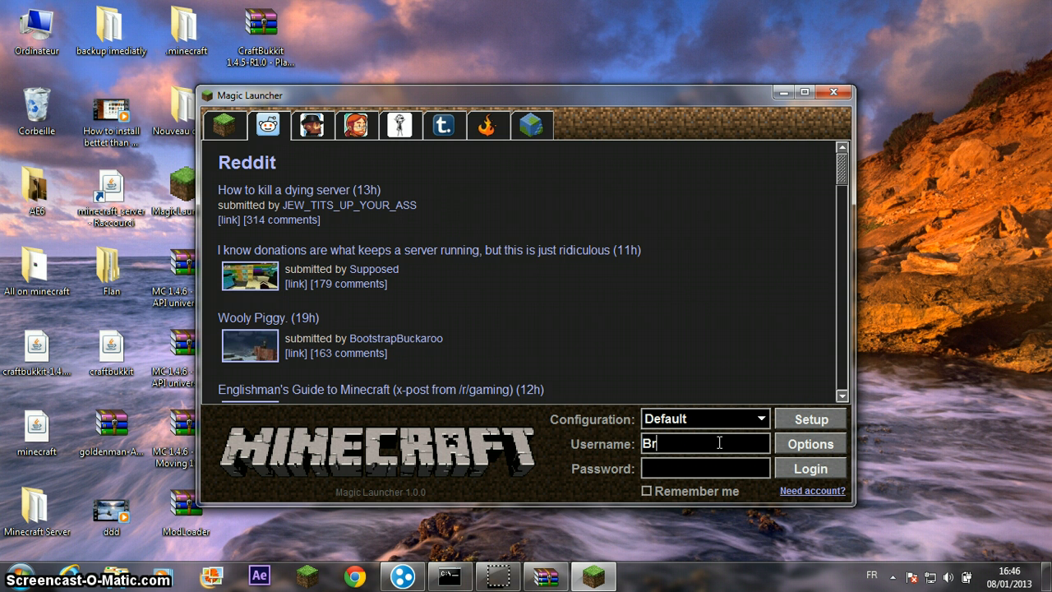
{"action": "type", "text": "lshkvlsjsqhf"}
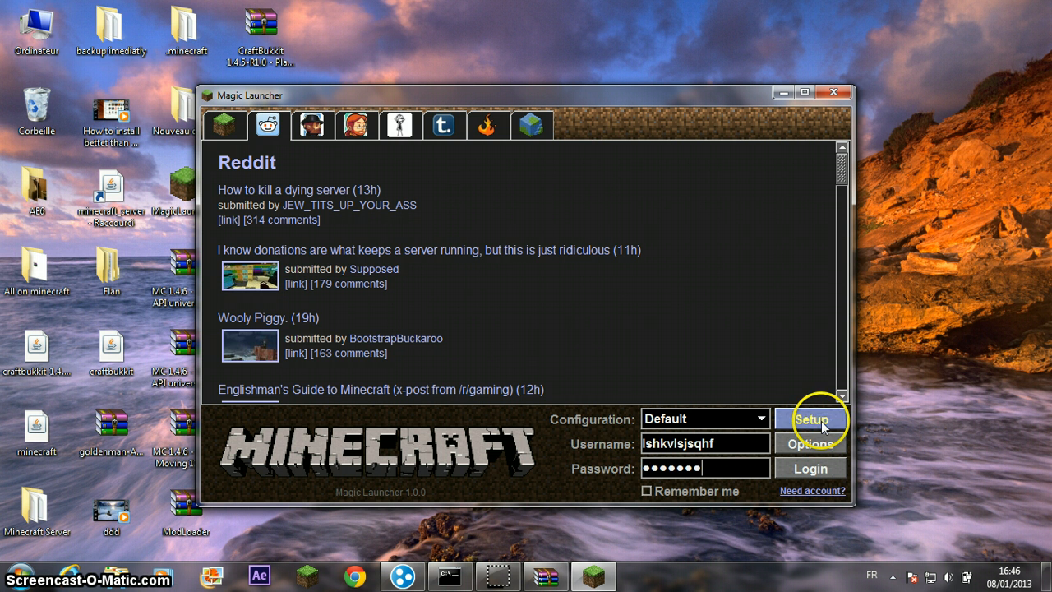
{"action": "left_click", "coordinate": [810, 469]}
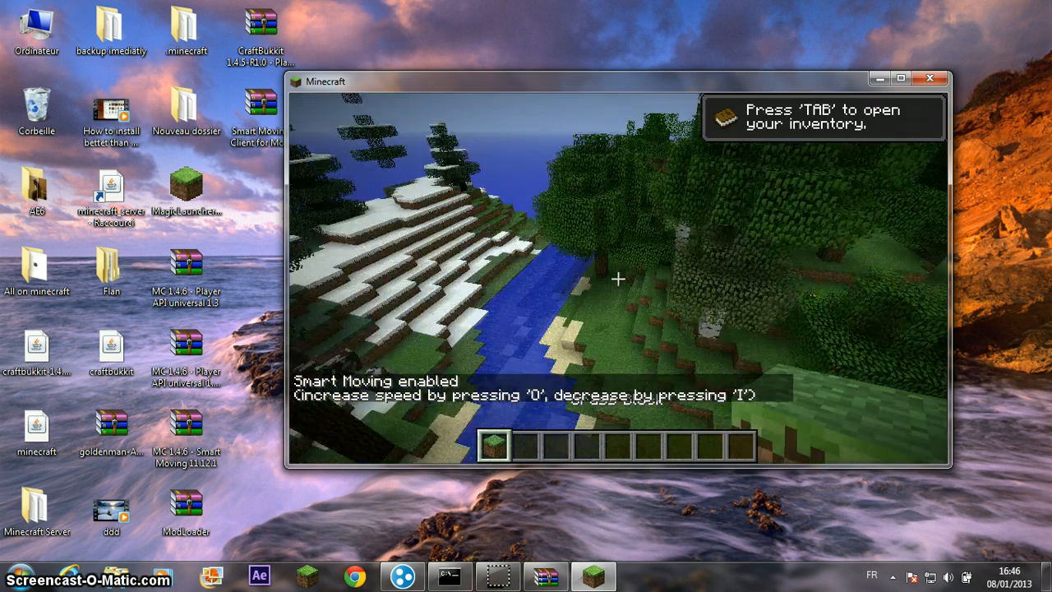
- Bring up the game menu with Esc and maximize the Minecraft window
{"action": "key", "text": "Escape"}
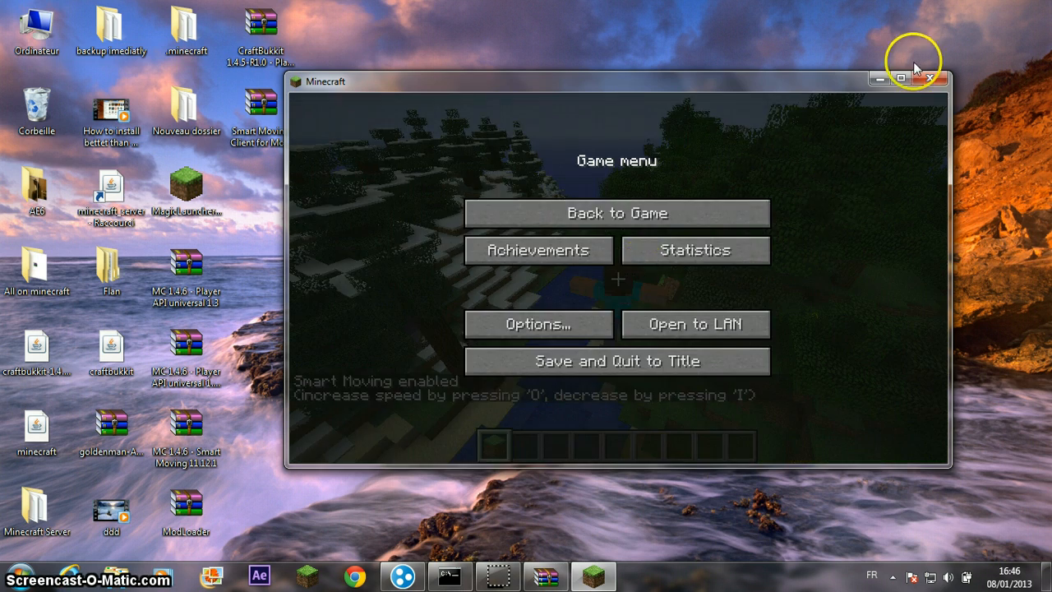
{"action": "left_click", "coordinate": [618, 214]}
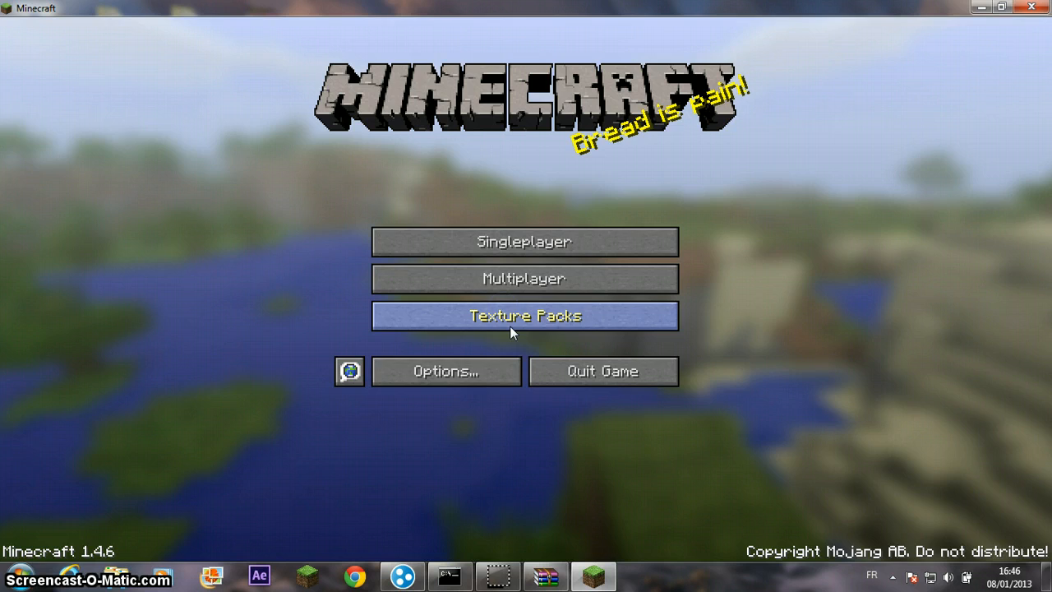
- Join the server at 25.81.69.188 through Multiplayer's Direct Connect
{"action": "left_click", "coordinate": [523, 278]}
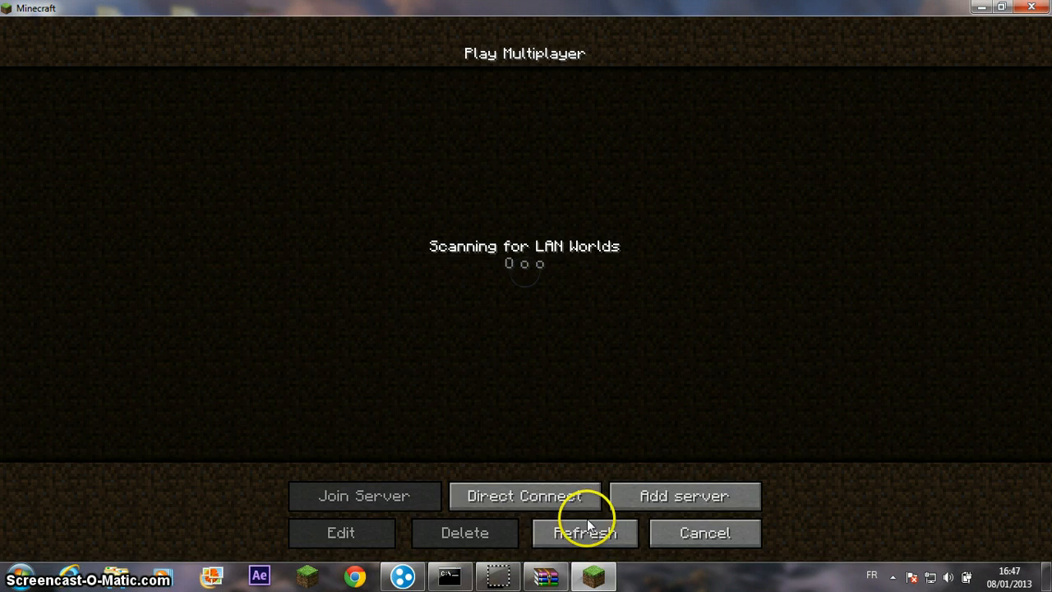
{"action": "left_click", "coordinate": [526, 496]}
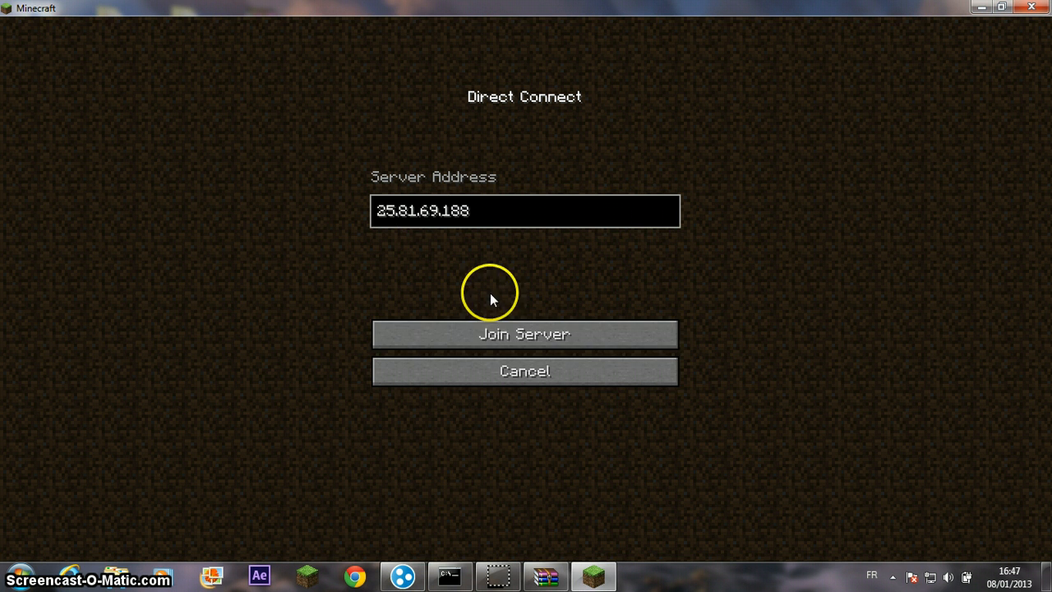
{"action": "left_click", "coordinate": [524, 336]}
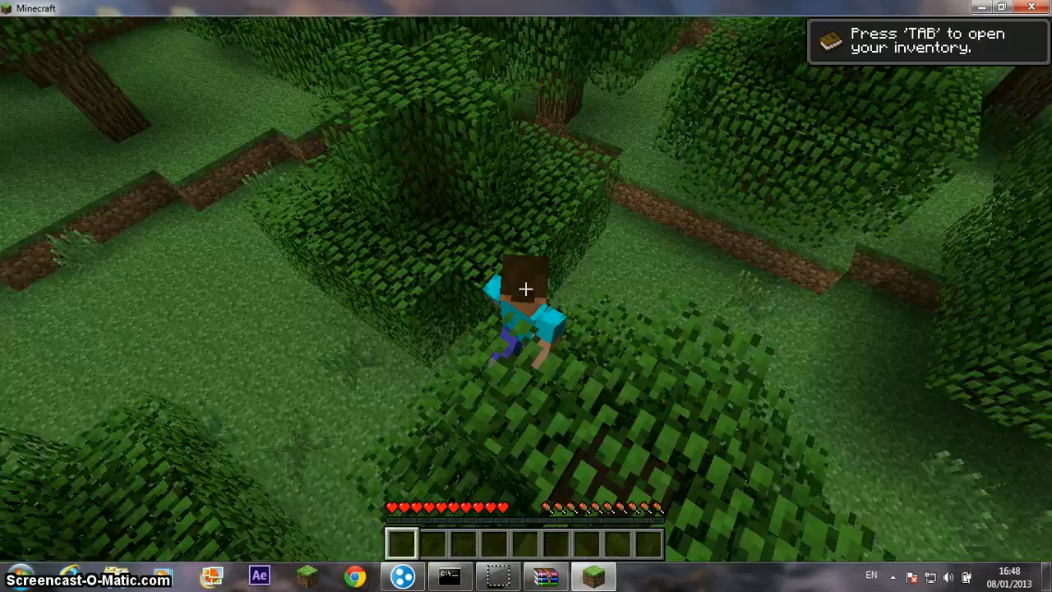
{"action": "mouse_move", "coordinate": [526, 287]}
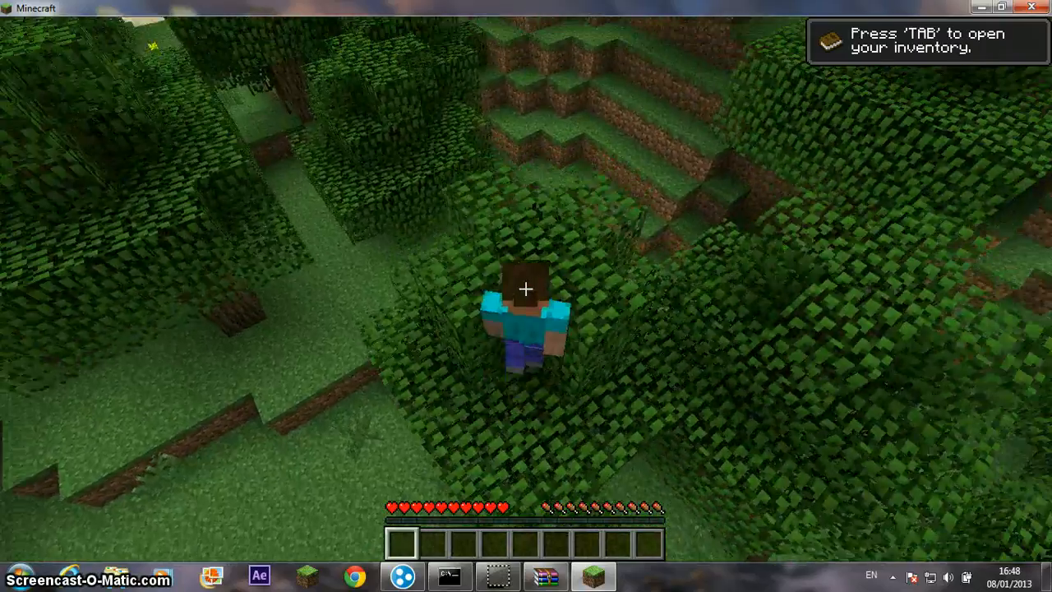
{"action": "mouse_move", "coordinate": [526, 287]}
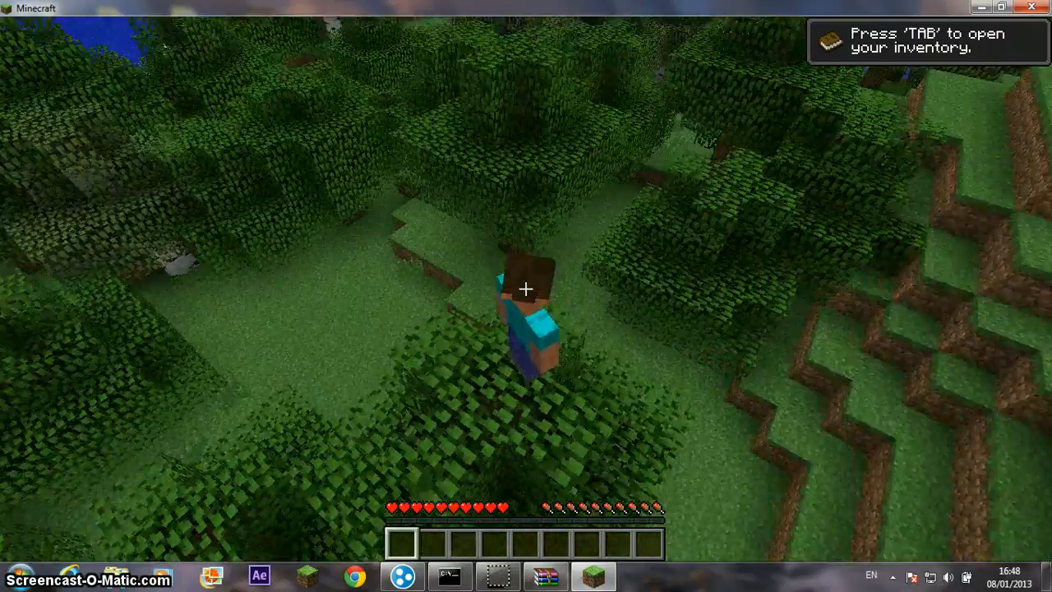